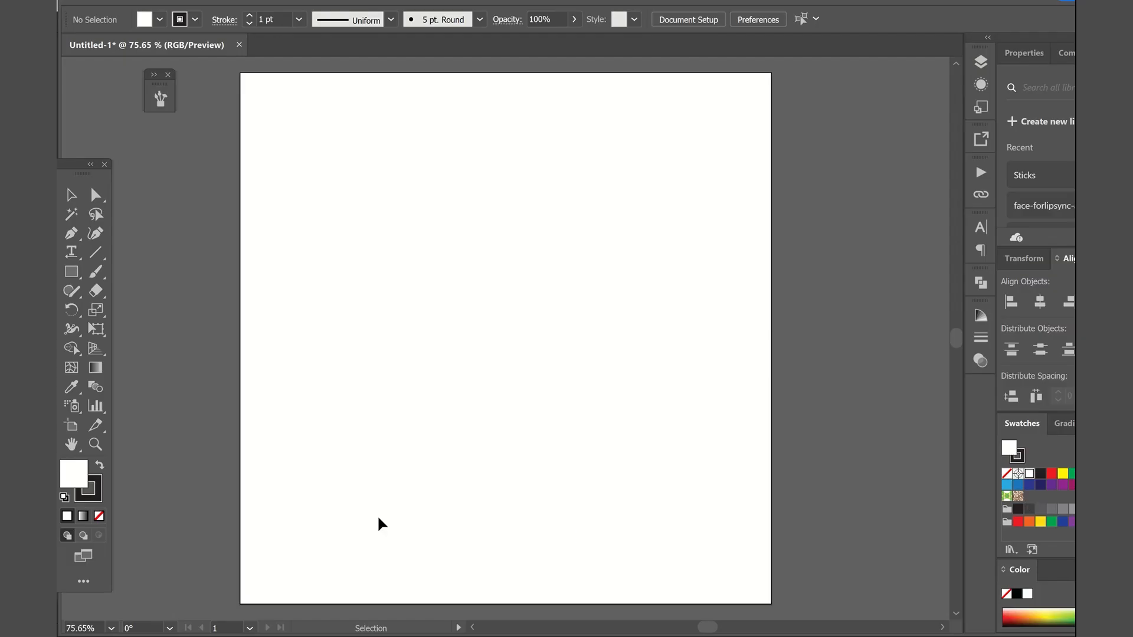
Draw a green cartoon bird with a hat, big eyes, raised wing, legs and shadow
{"action": "left_click", "coordinate": [71, 424]}
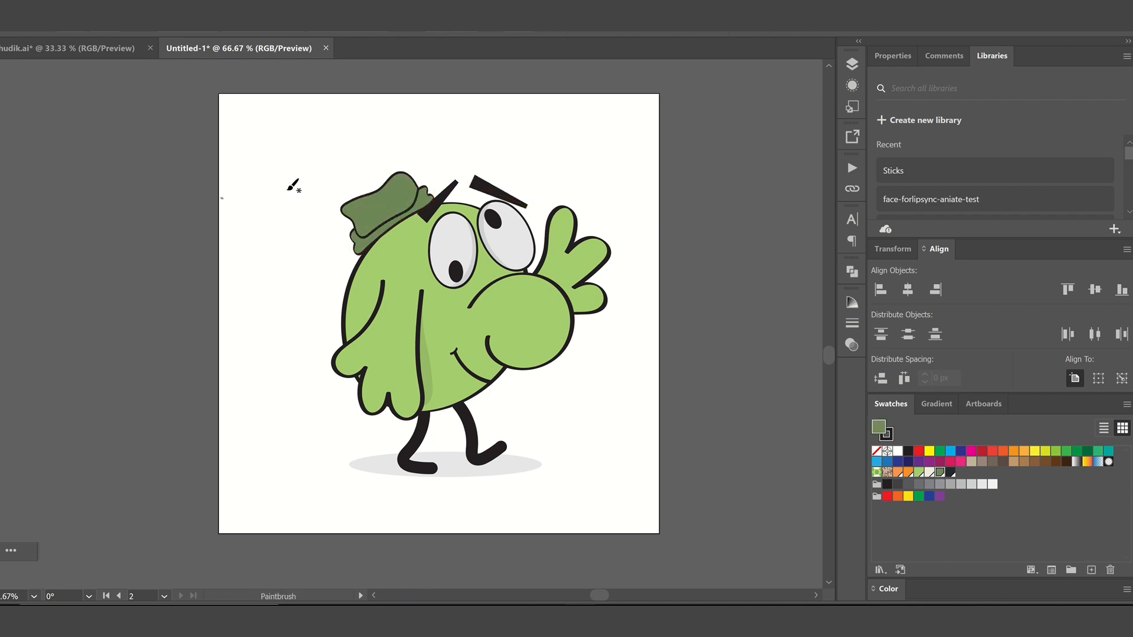
Move the bird's parts onto trait layers over an orange BG, hiding mouth shapes
{"action": "right_click", "coordinate": [380, 199]}
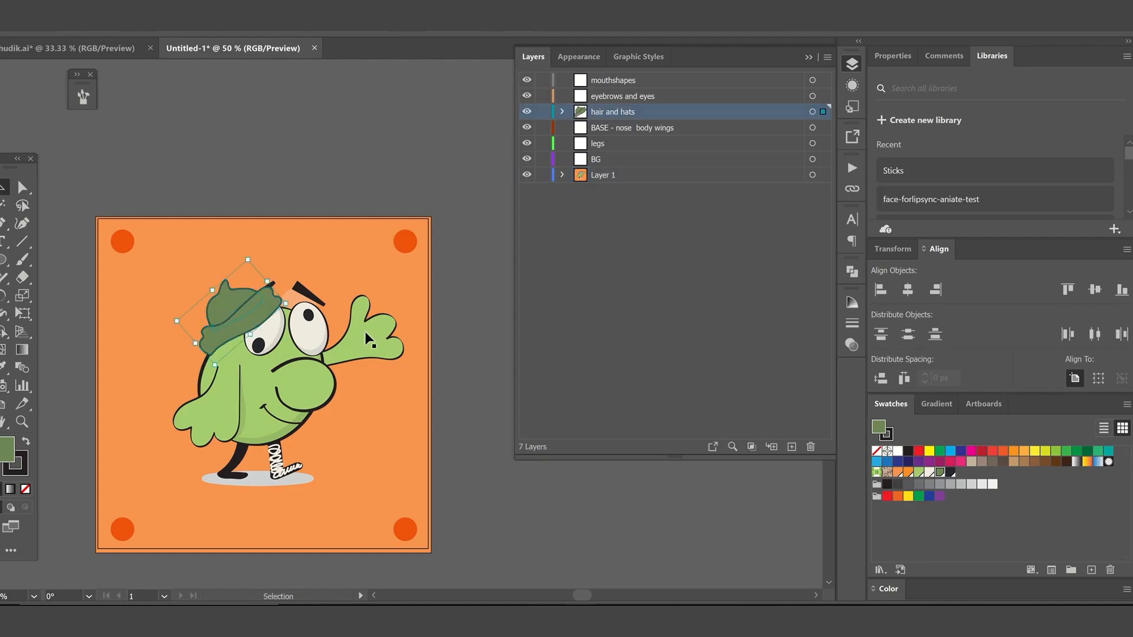
{"action": "left_click", "coordinate": [603, 174]}
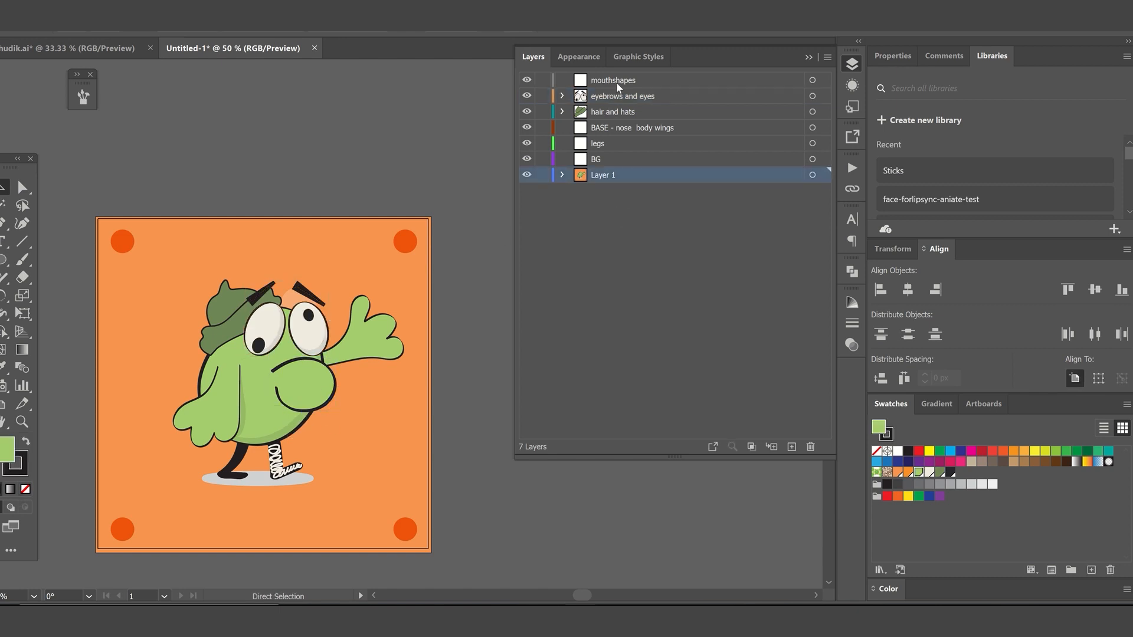
{"action": "left_click", "coordinate": [426, 258]}
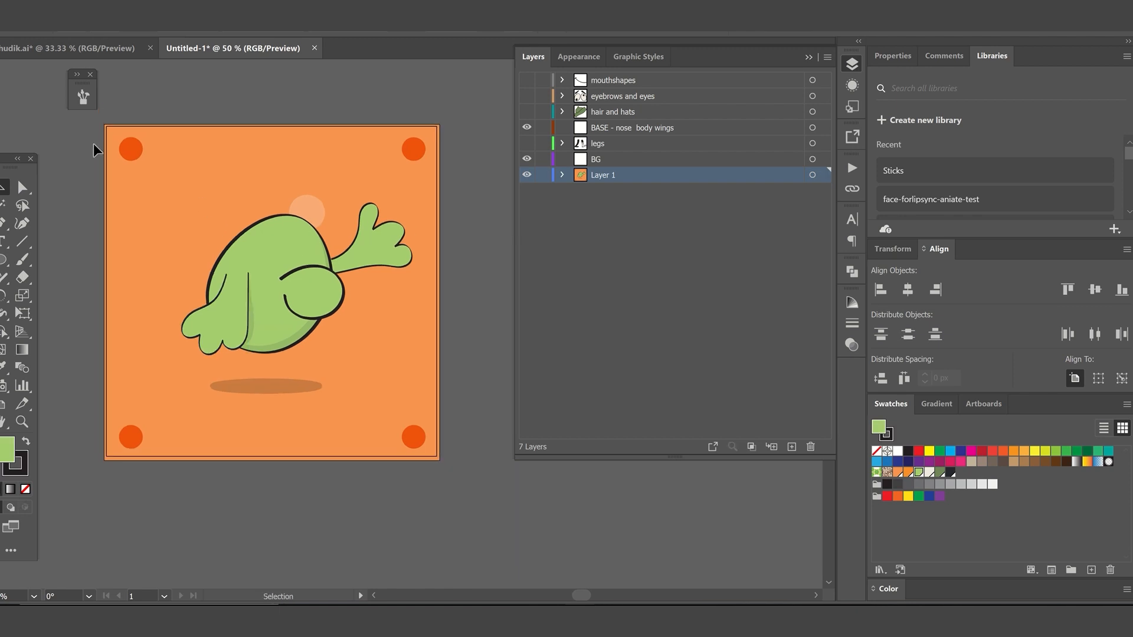
Hide the background and duplicate the body artboard into a grid of copies
{"action": "left_click", "coordinate": [621, 159]}
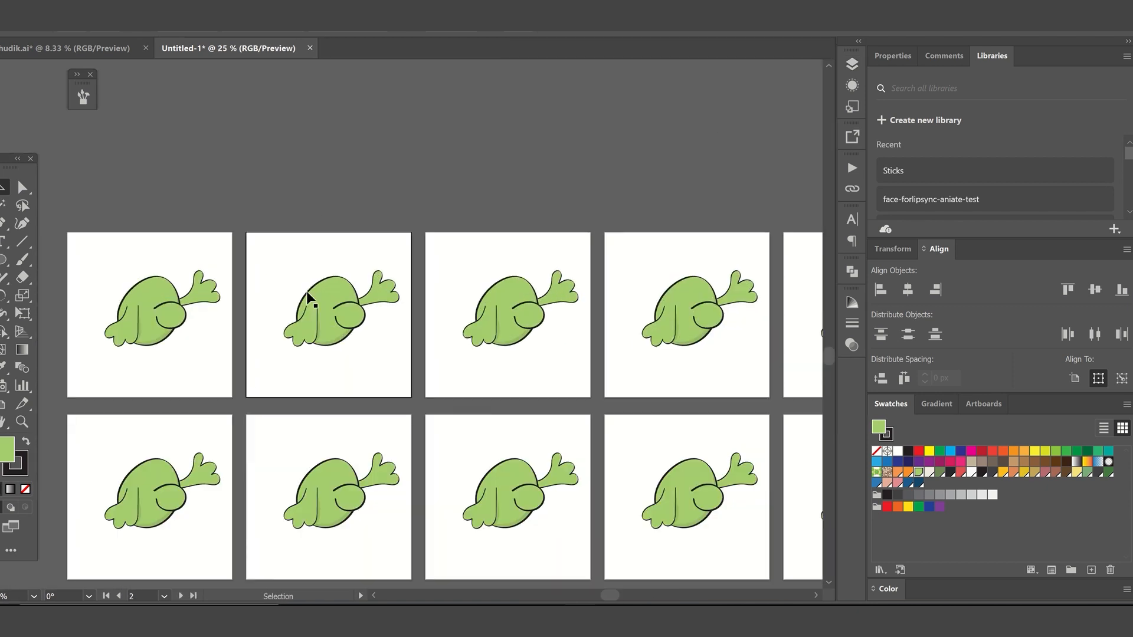
Recolour body copies dark grey, orange and green, with white speckles on the orange one
{"action": "left_click", "coordinate": [307, 300]}
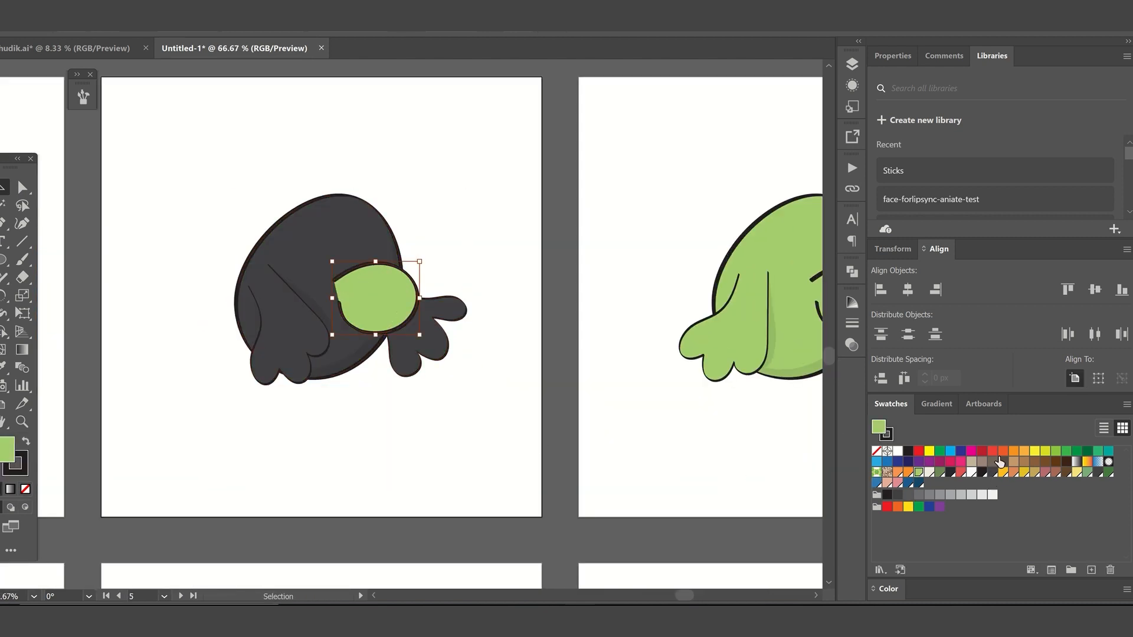
{"action": "left_click", "coordinate": [432, 286]}
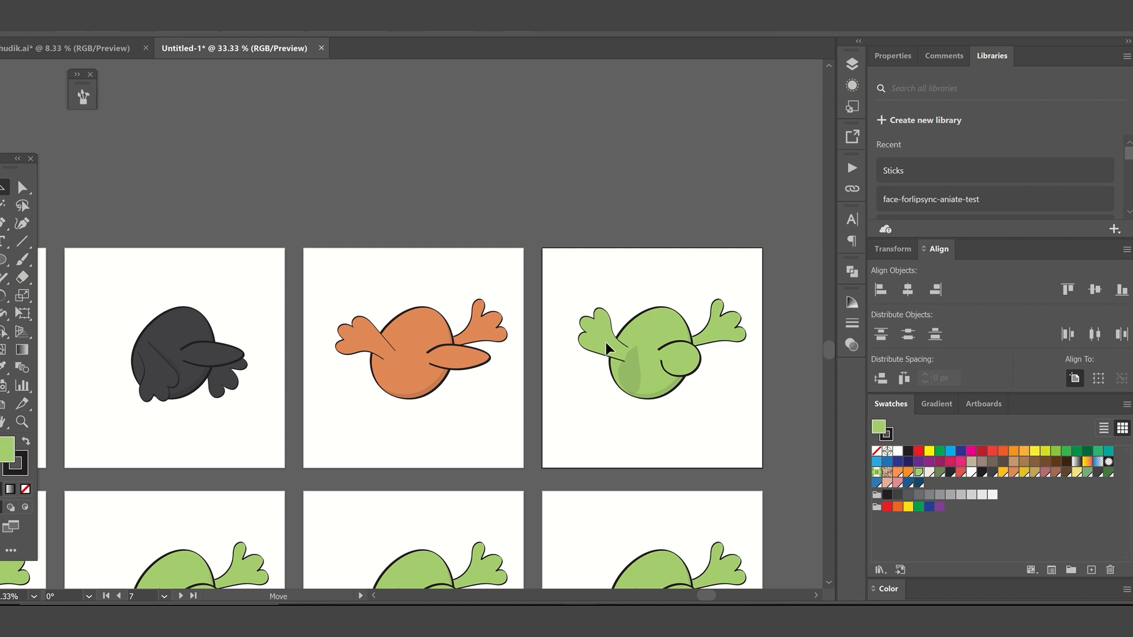
{"action": "left_click", "coordinate": [897, 451]}
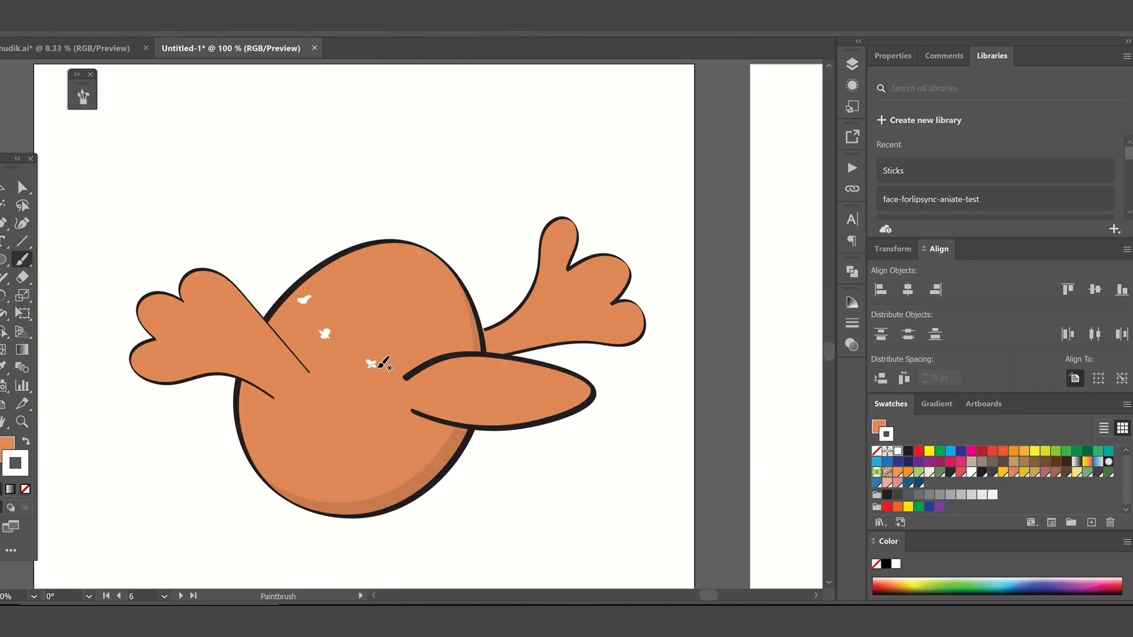
{"action": "left_click_drag", "start_coordinate": [381, 363], "coordinate": [199, 325]}
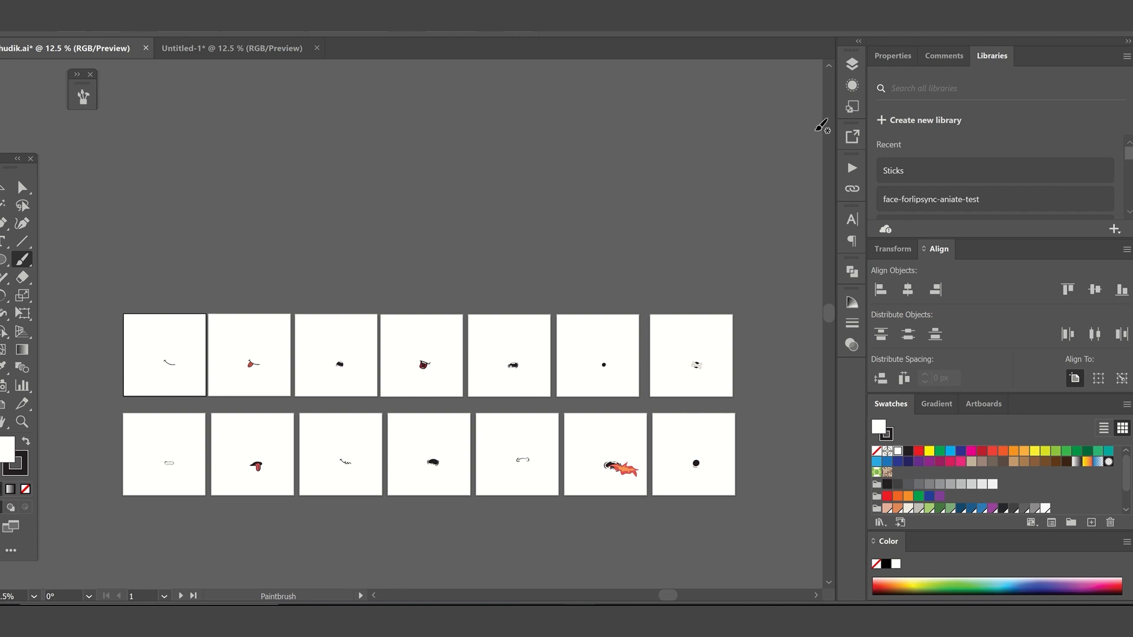
{"action": "mouse_move", "coordinate": [603, 65]}
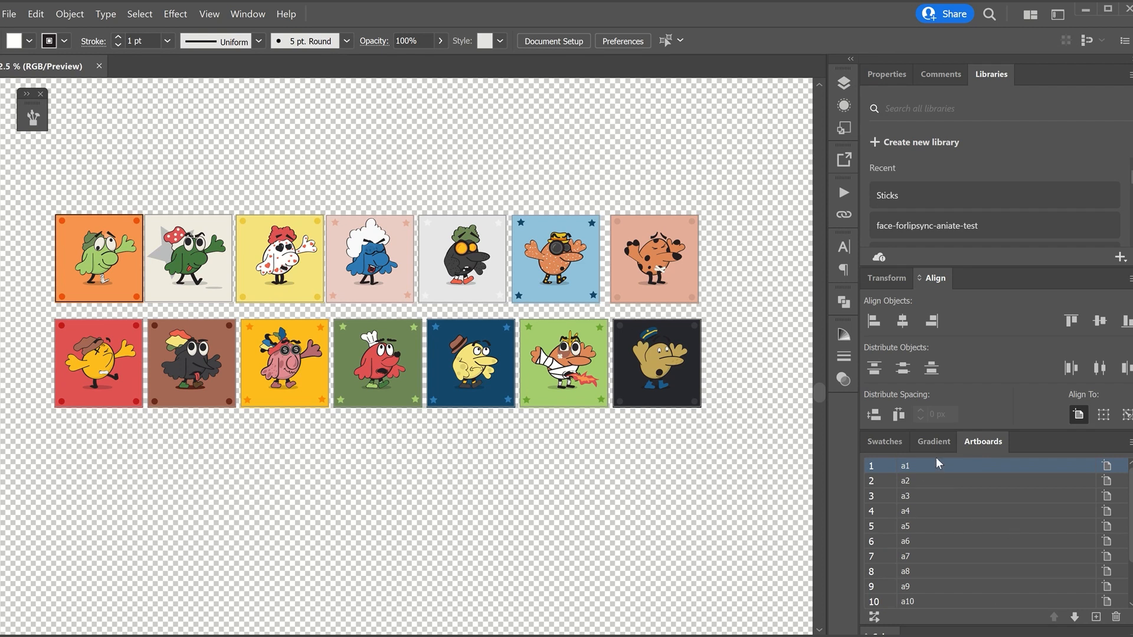
Show only the BG layer and bring up the Export for Screens folder picker
{"action": "scroll", "scroll_direction": "down", "scroll_amount": 3}
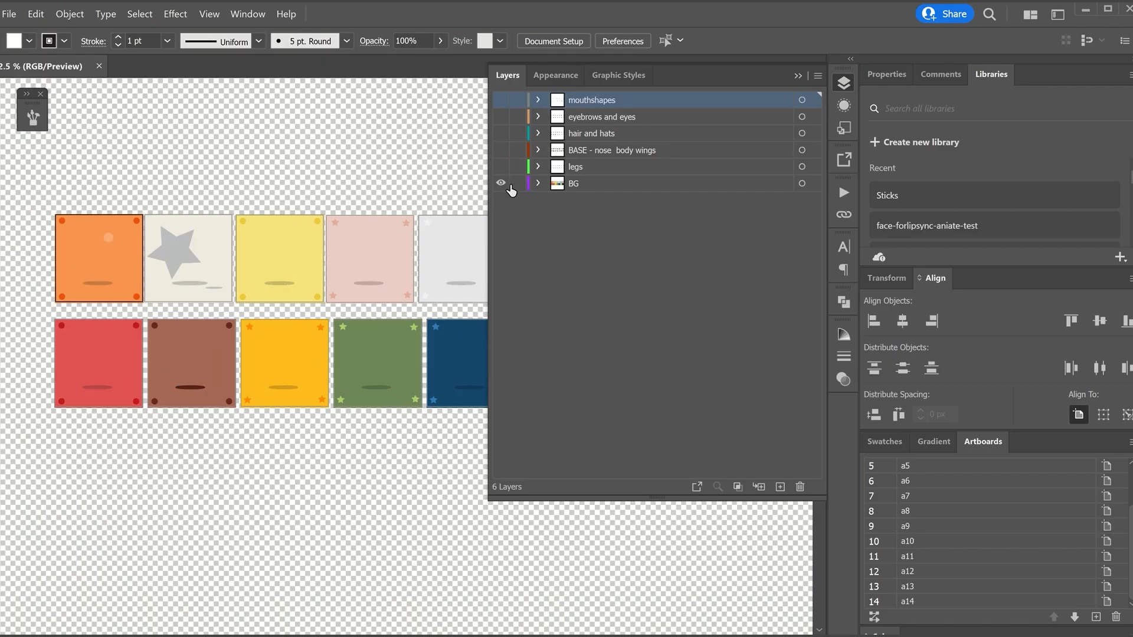
{"action": "left_click", "coordinate": [9, 13]}
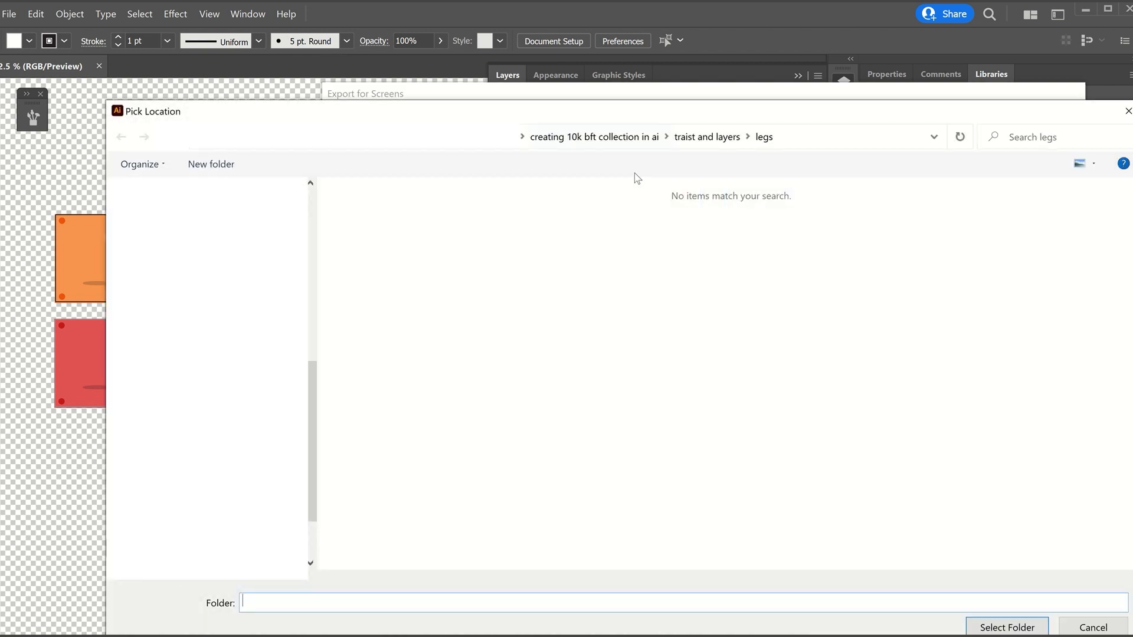
Create a 'new coolest birds renders' folder containing trait subfolders
{"action": "left_click", "coordinate": [210, 162]}
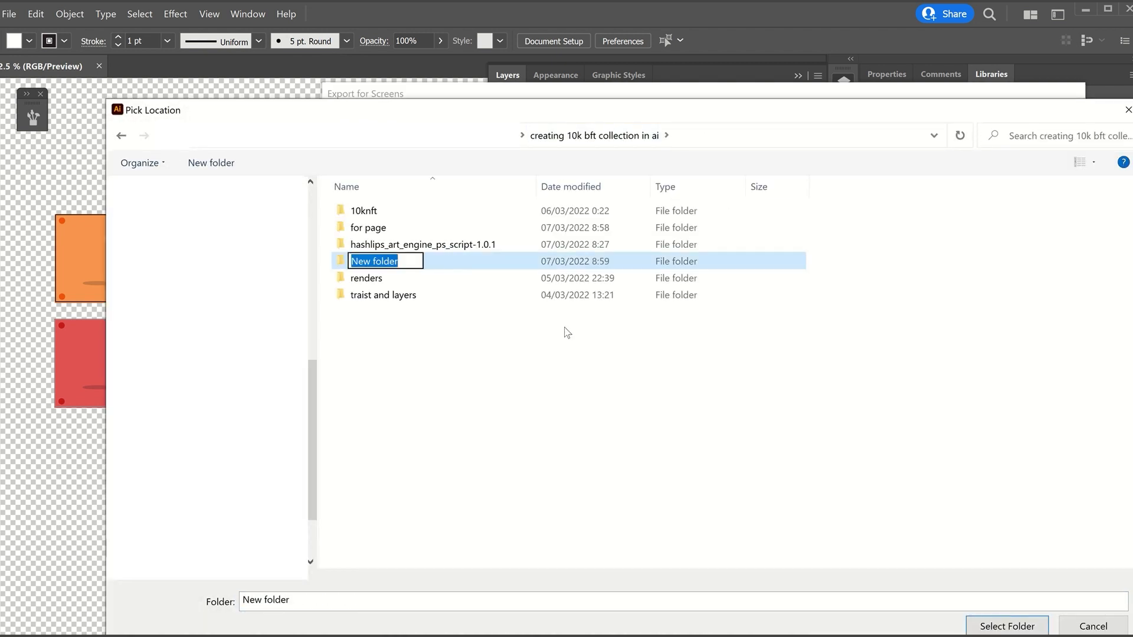
{"action": "type", "text": "new coolest birds renders"}
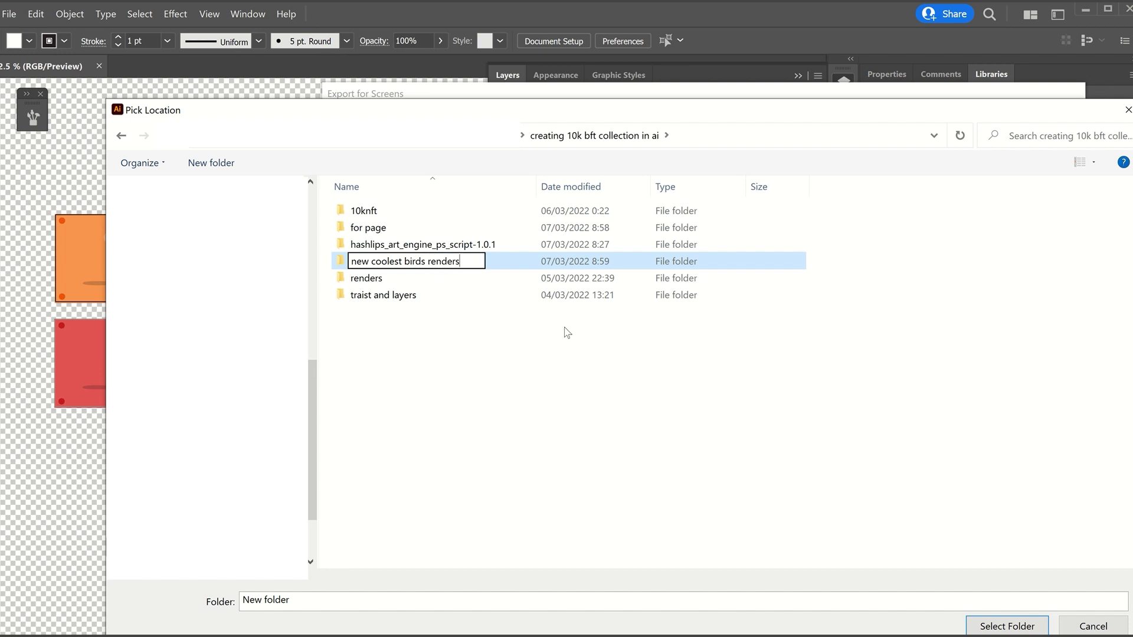
{"action": "double_click", "coordinate": [405, 261]}
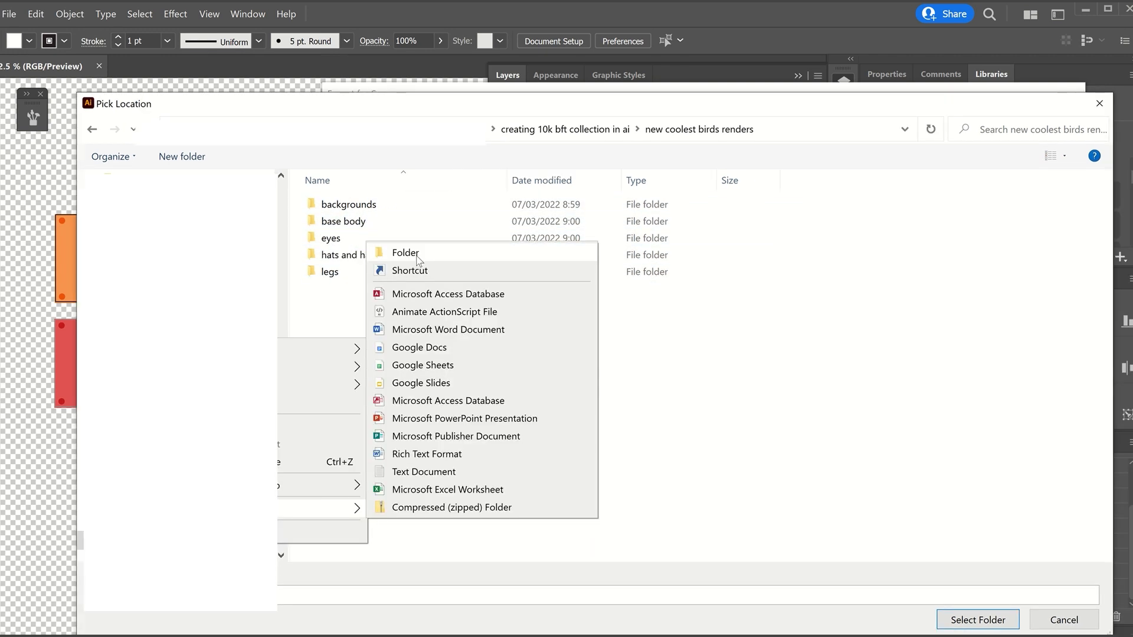
{"action": "left_click", "coordinate": [405, 253]}
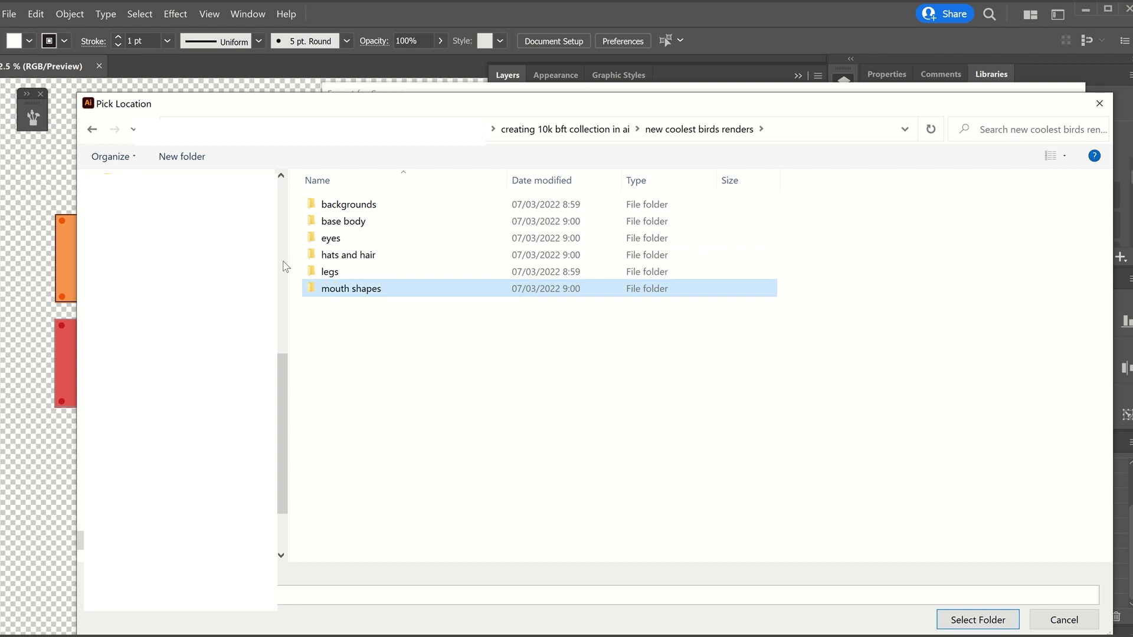
Export the fourteen backgrounds as PNG 8 into the backgrounds folder
{"action": "left_click", "coordinate": [1005, 437]}
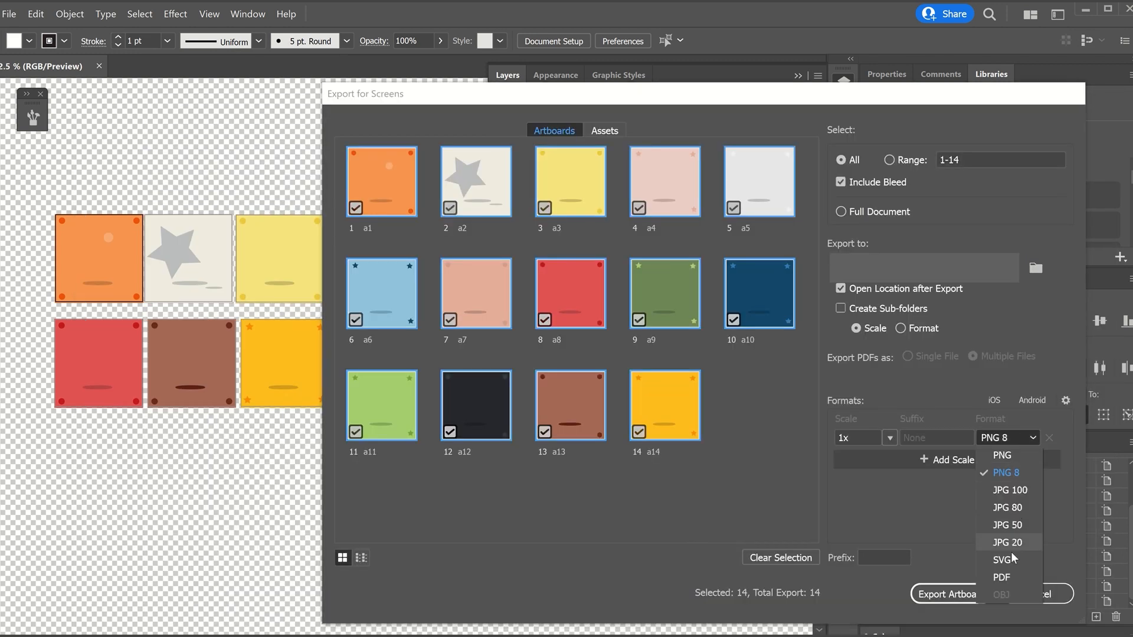
{"action": "left_click", "coordinate": [1004, 472]}
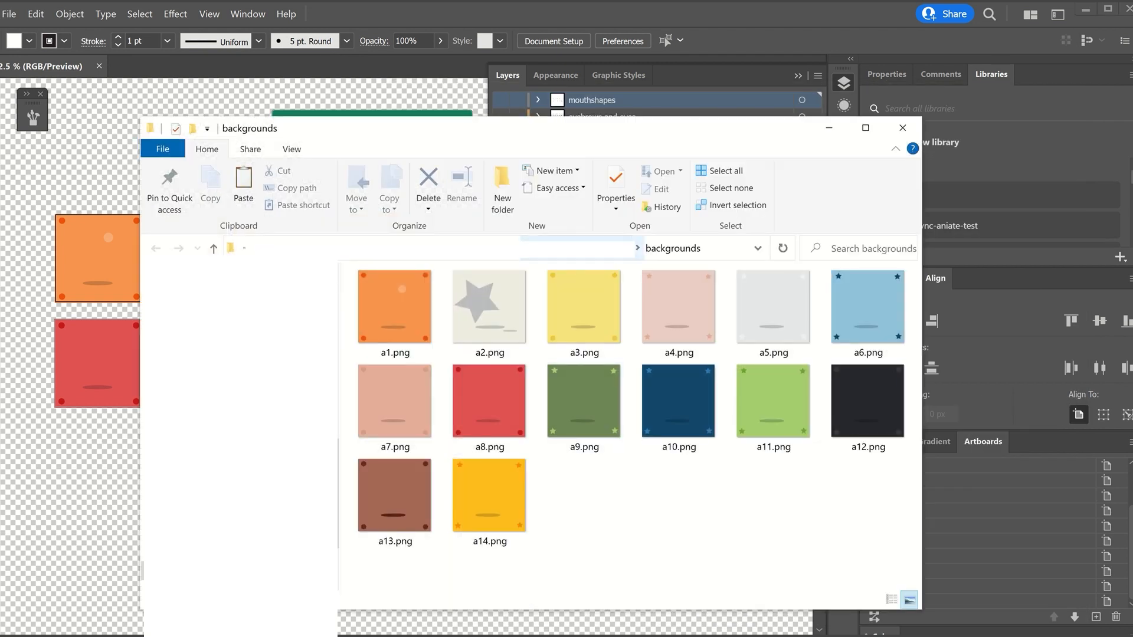
{"action": "left_click", "coordinate": [10, 13]}
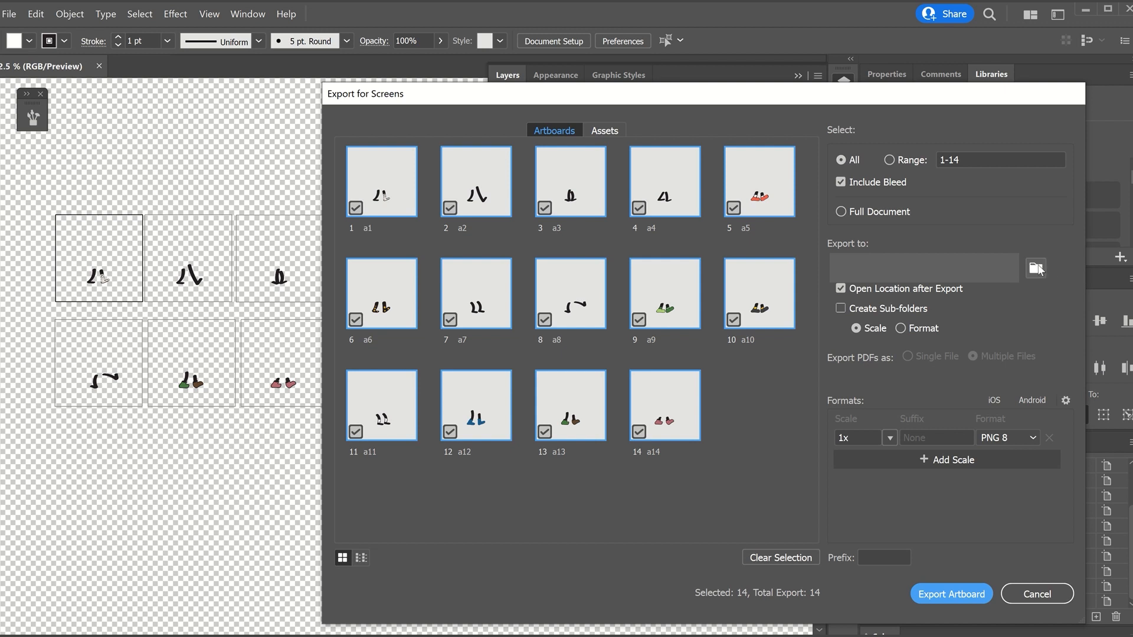
Export the legs and eyes artboards as PNGs into their trait folders
{"action": "left_click", "coordinate": [1034, 268]}
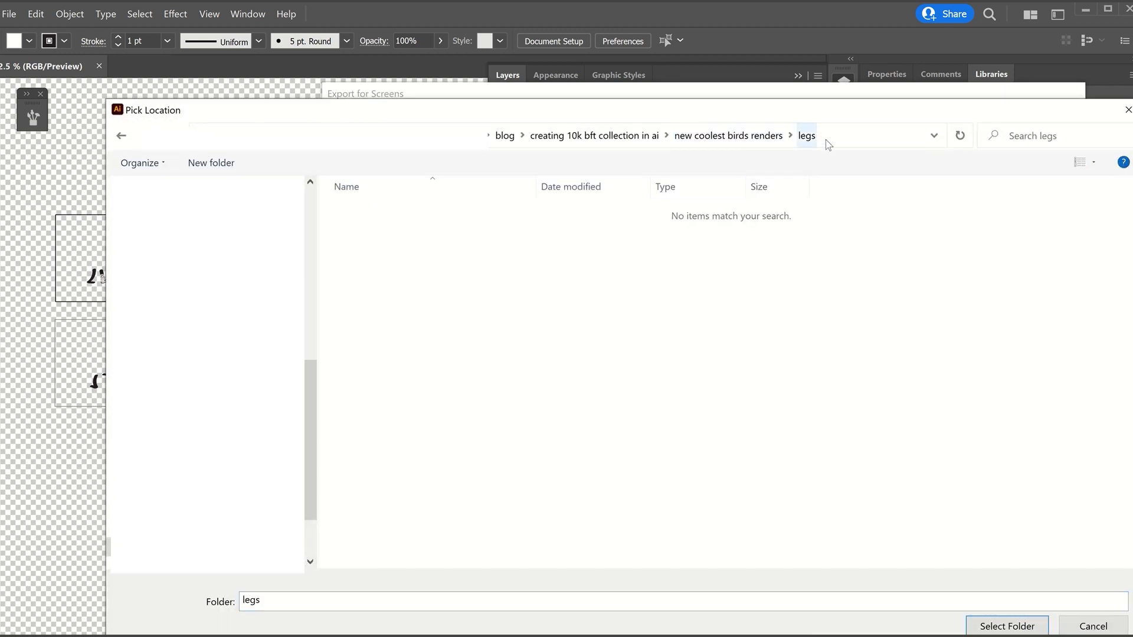
{"action": "left_click", "coordinate": [1005, 625]}
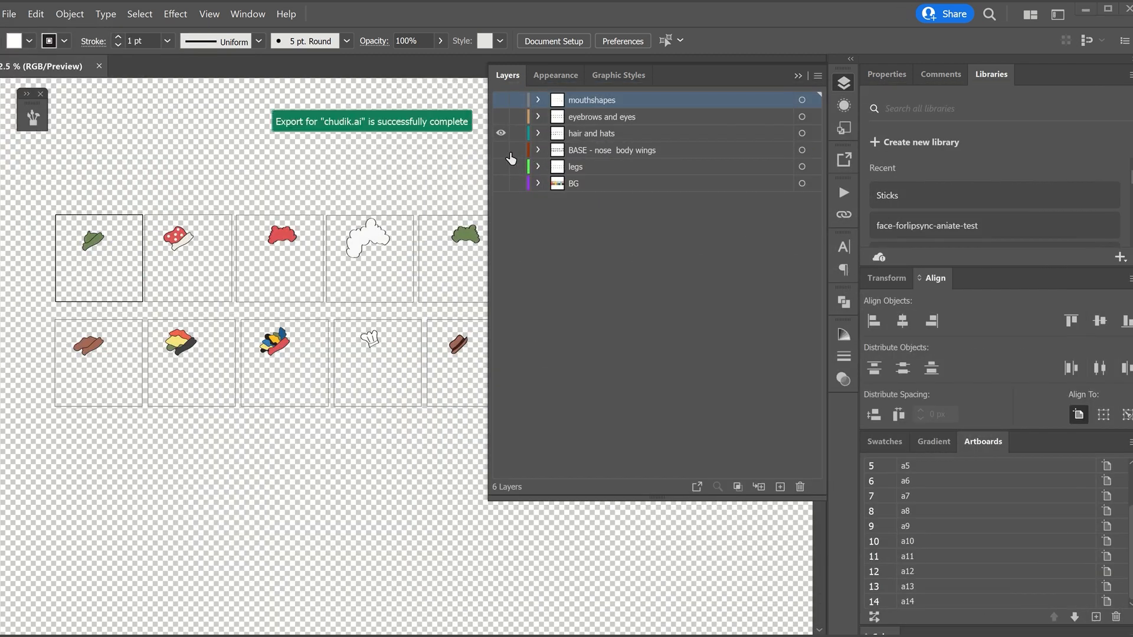
{"action": "left_click", "coordinate": [9, 13]}
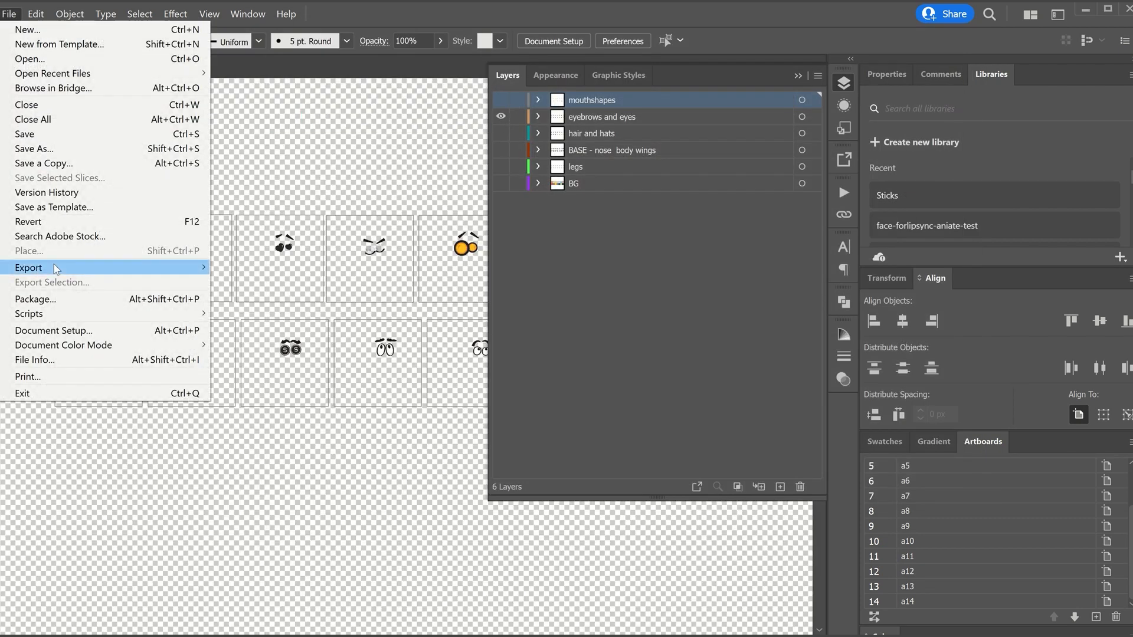
{"action": "left_click", "coordinate": [29, 268]}
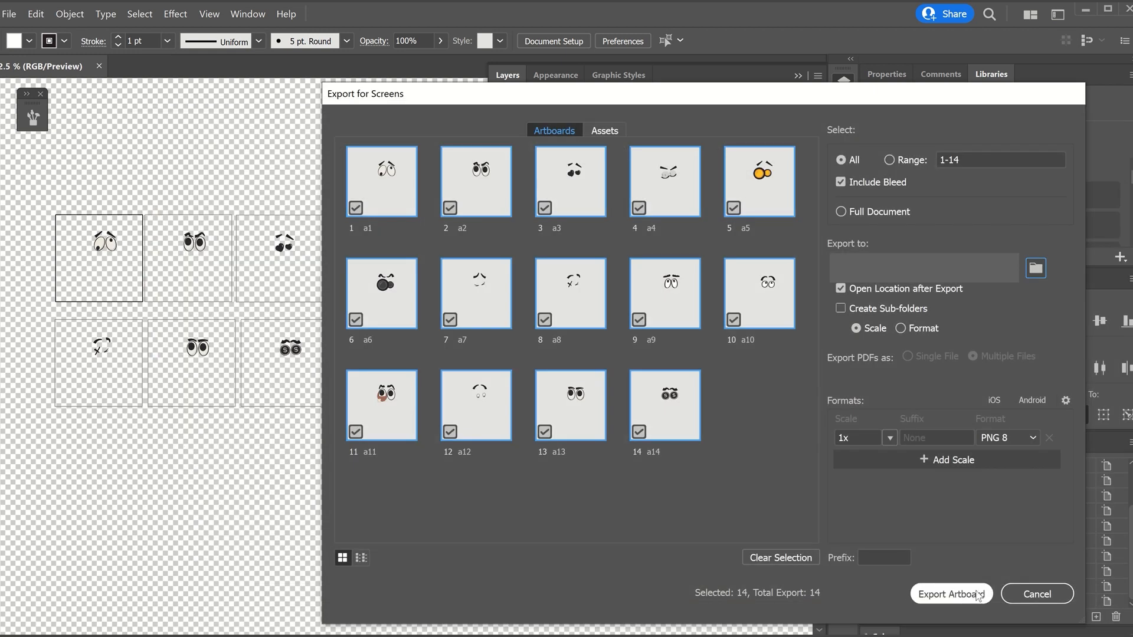
{"action": "left_click", "coordinate": [950, 593]}
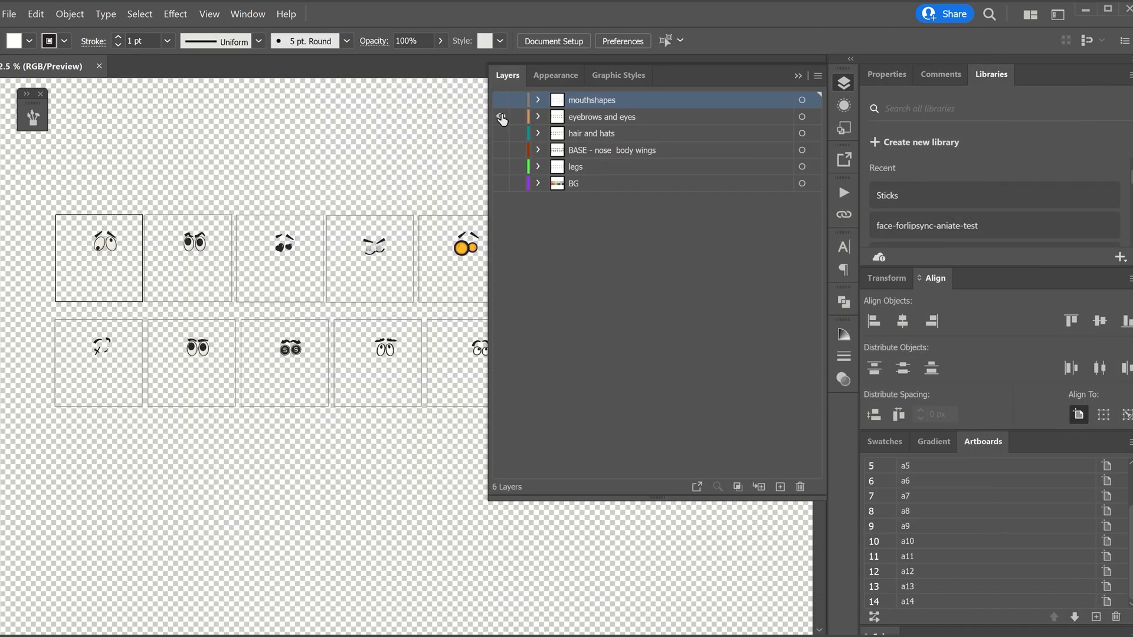
{"action": "left_click", "coordinate": [9, 13]}
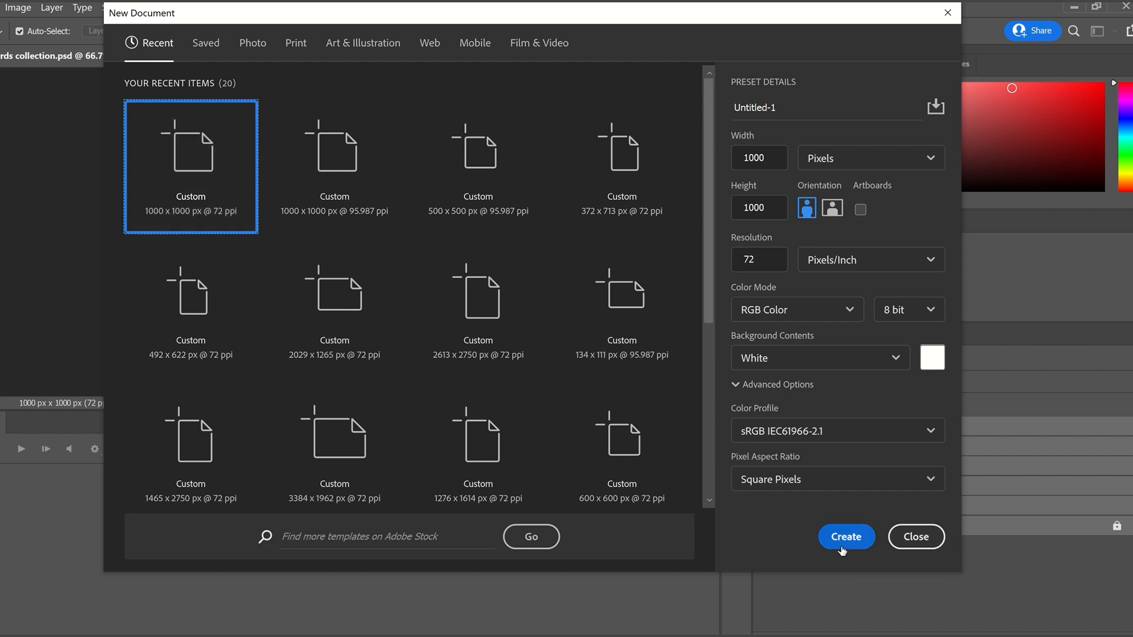
Create a 1000×1000 px document and rename groups backgrounds, legs, base body and hats
{"action": "left_click", "coordinate": [845, 536]}
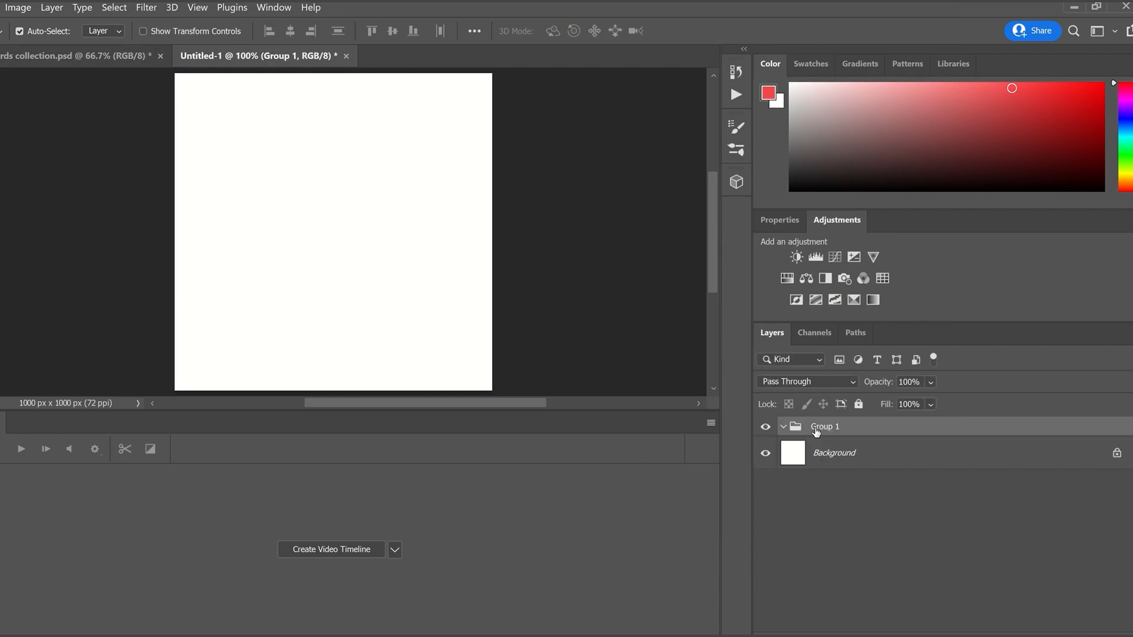
{"action": "double_click", "coordinate": [824, 426]}
{"action": "type", "text": "base b"}
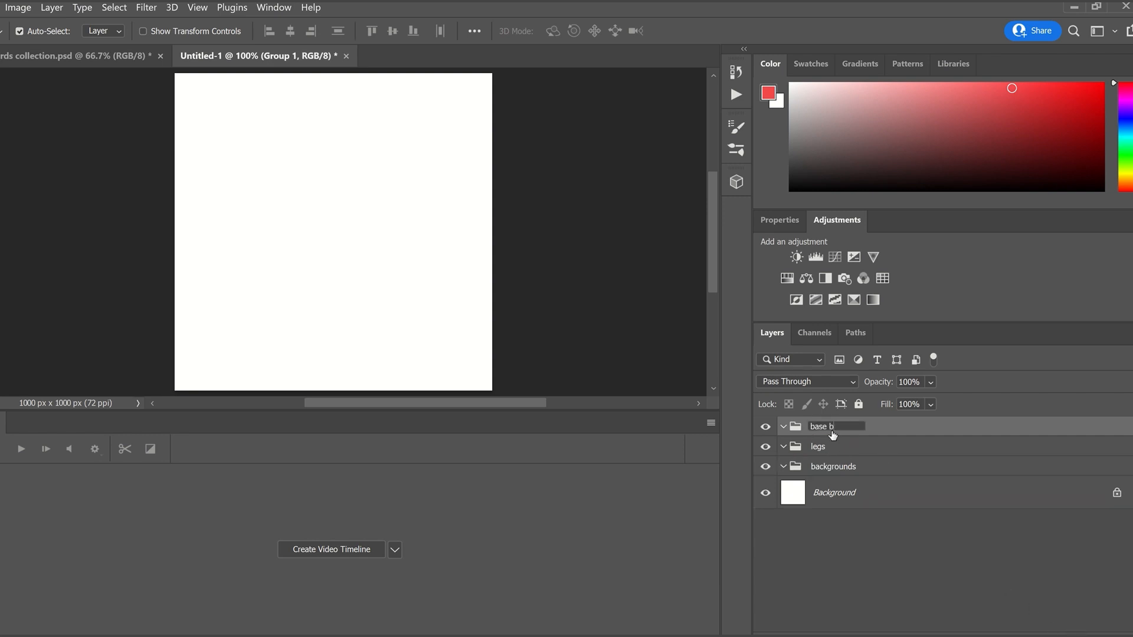
{"action": "double_click", "coordinate": [824, 426]}
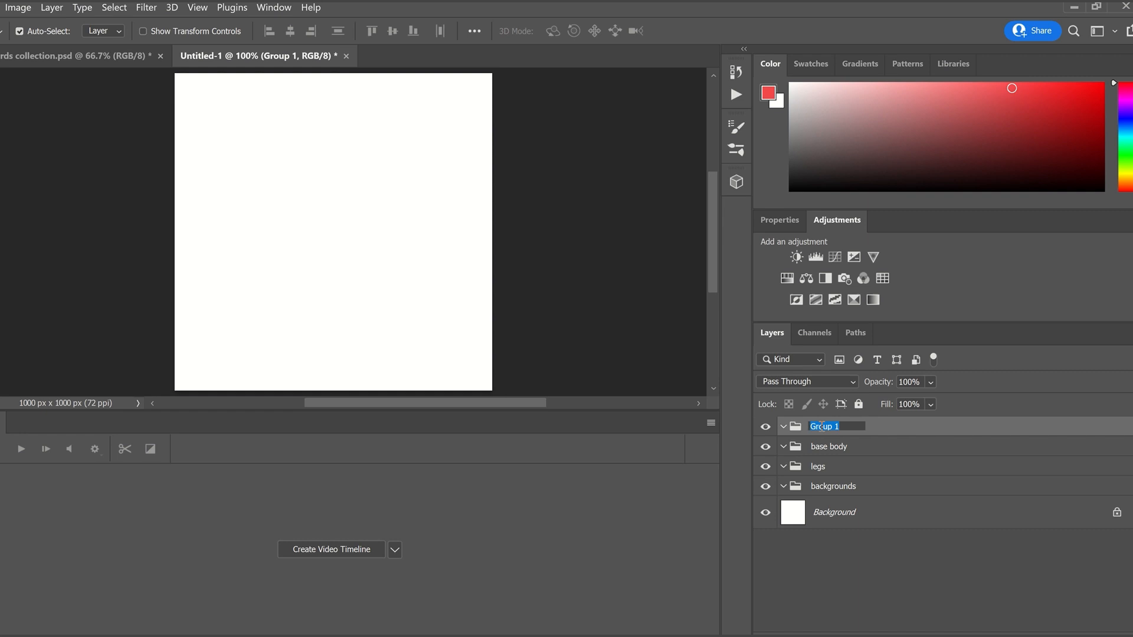
{"action": "type", "text": "hats and"}
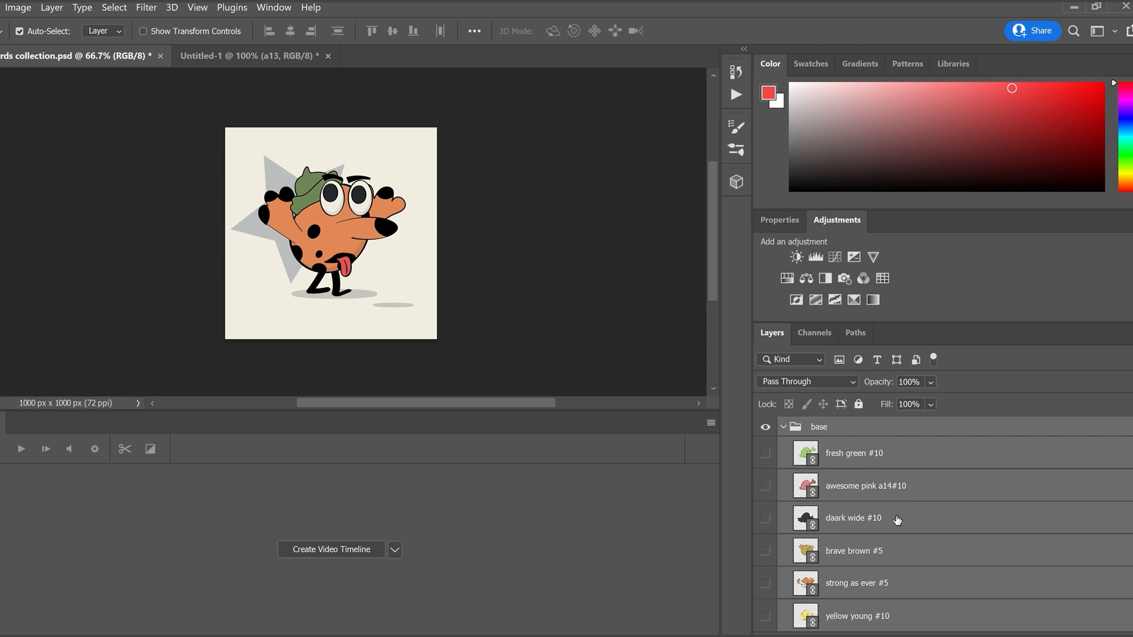
Scroll the Layers panel and expand hats and hair, showing None#10 and native special #2
{"action": "scroll", "scroll_direction": "down", "scroll_amount": 3}
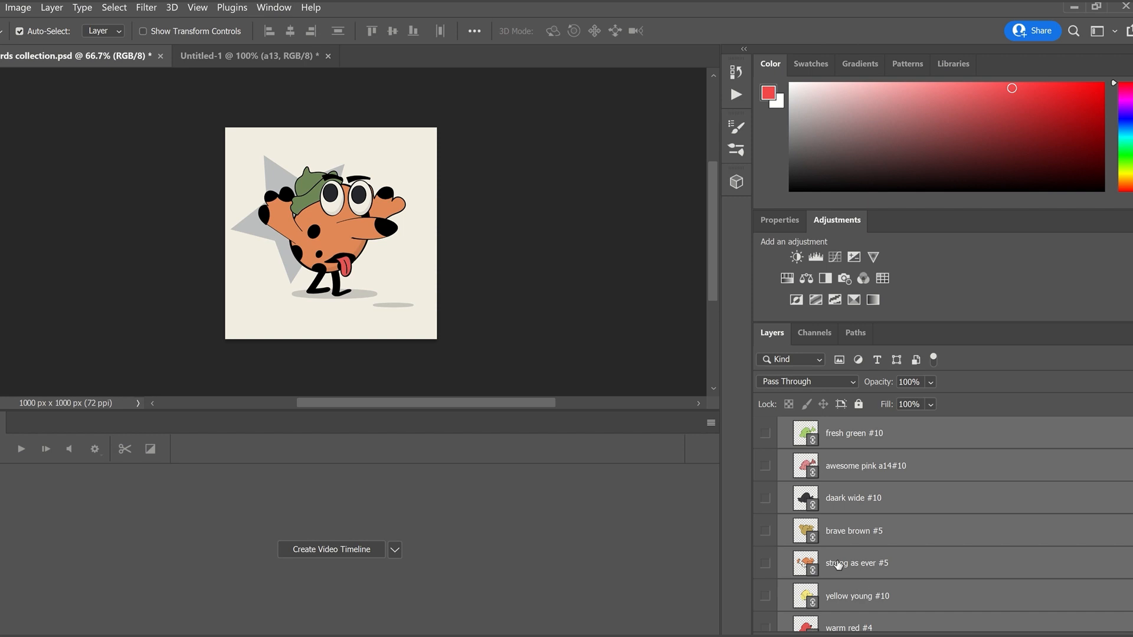
{"action": "scroll", "scroll_direction": "down", "scroll_amount": 3}
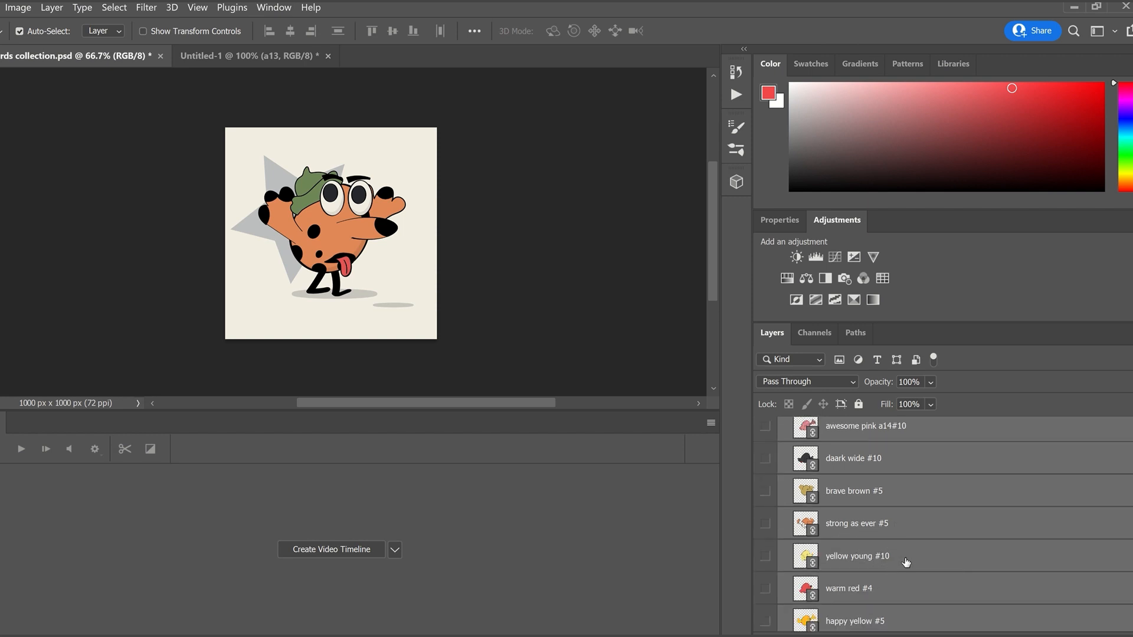
{"action": "mouse_move", "coordinate": [905, 563]}
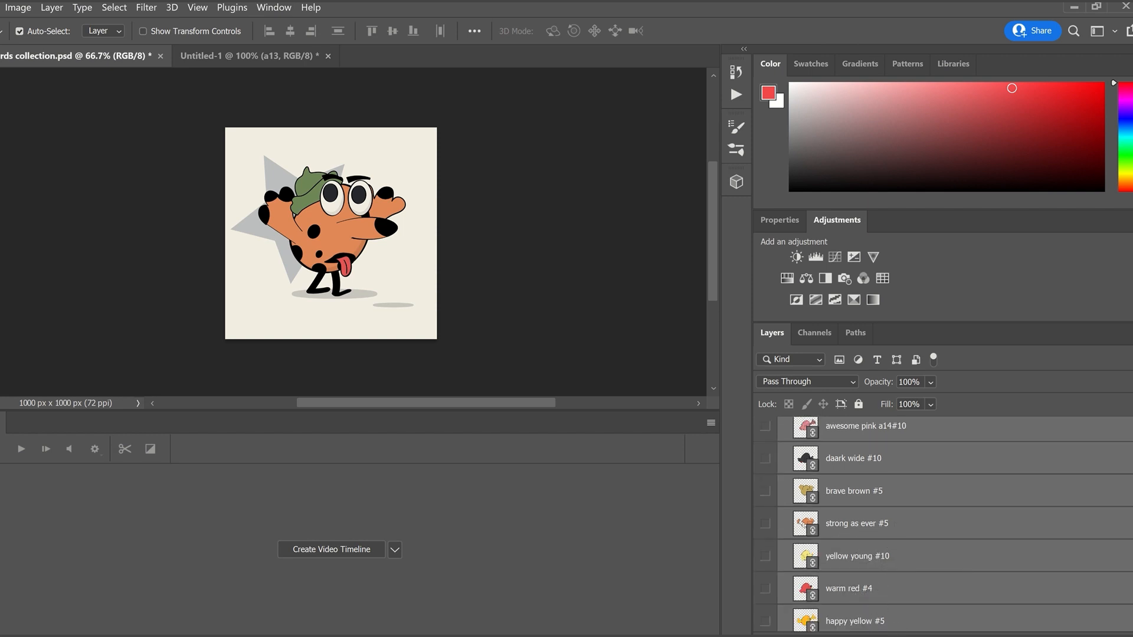
{"action": "scroll", "scroll_direction": "down", "scroll_amount": 3}
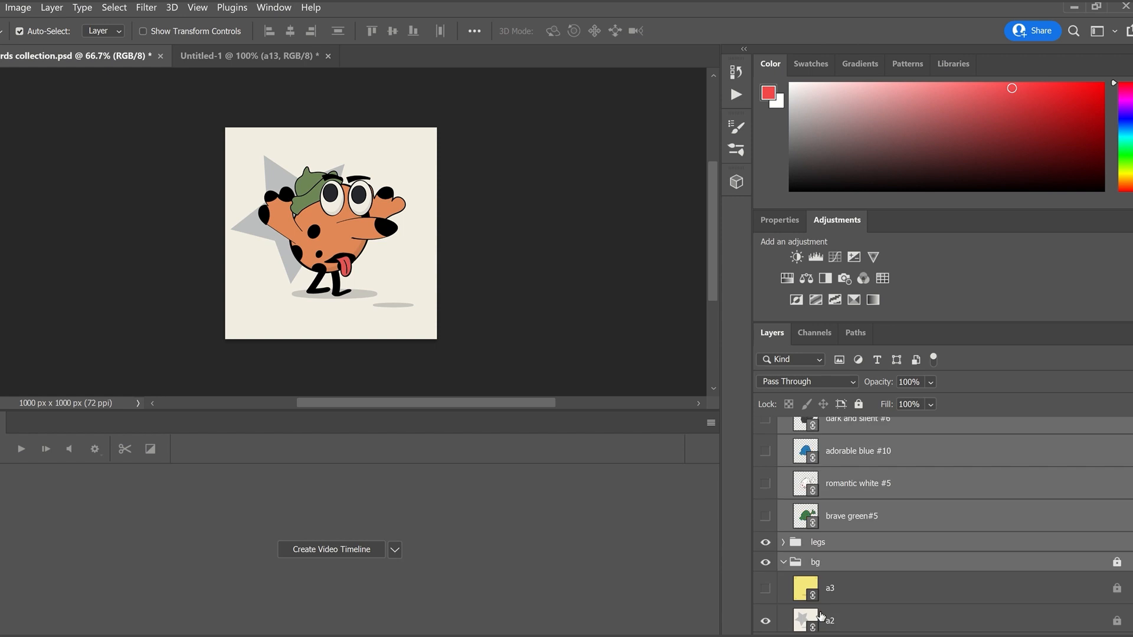
{"action": "scroll", "scroll_direction": "down", "scroll_amount": 3}
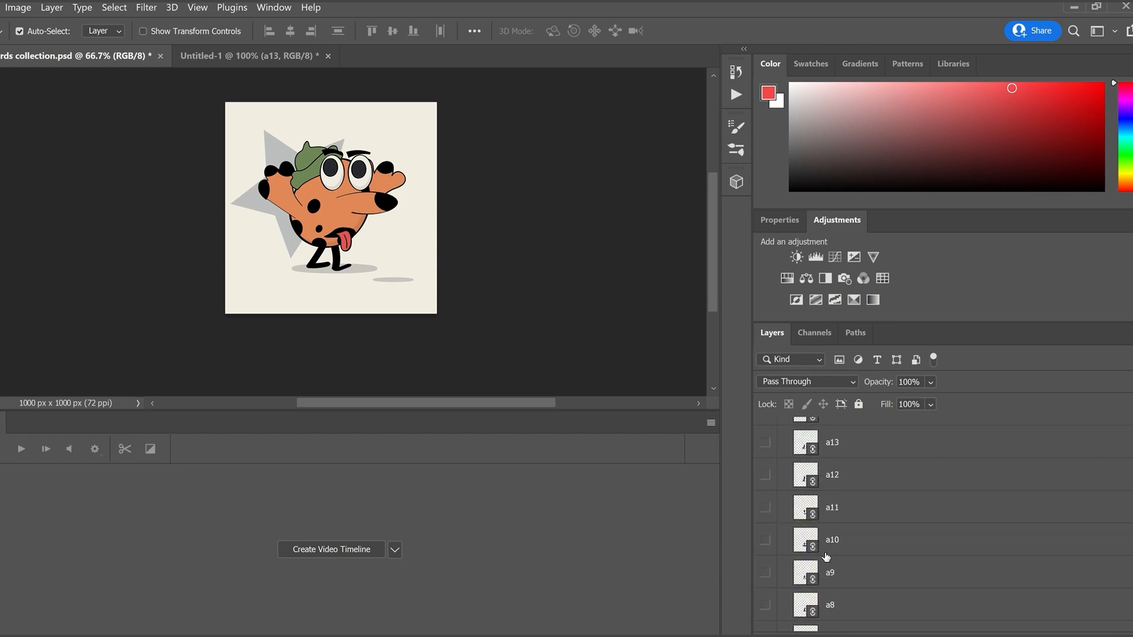
{"action": "scroll", "scroll_direction": "down", "scroll_amount": 3}
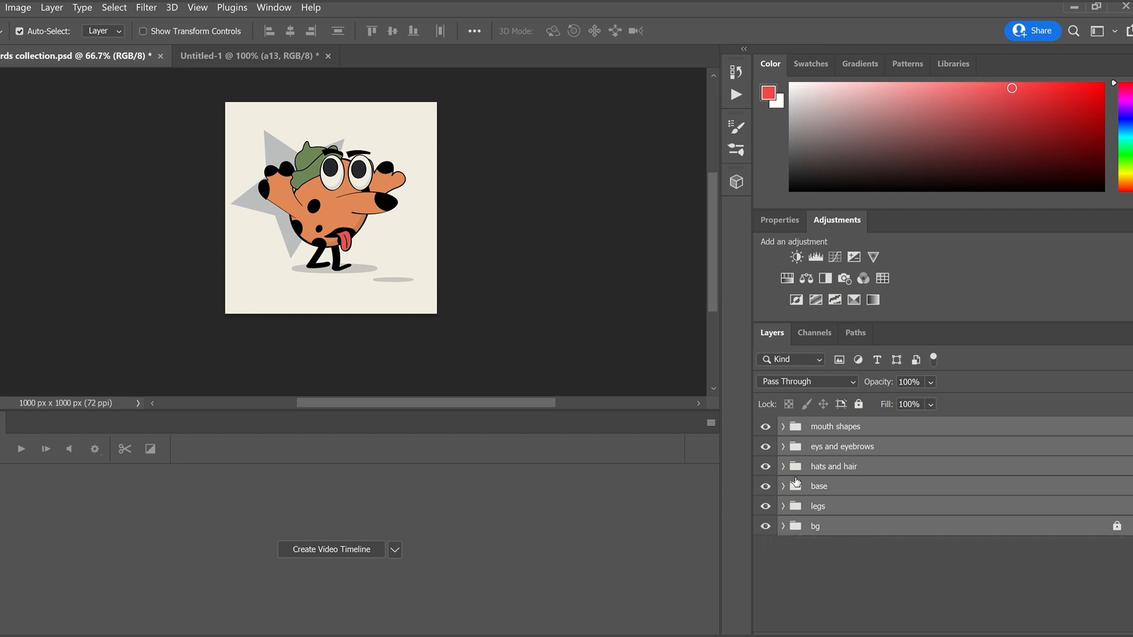
{"action": "left_click", "coordinate": [783, 466]}
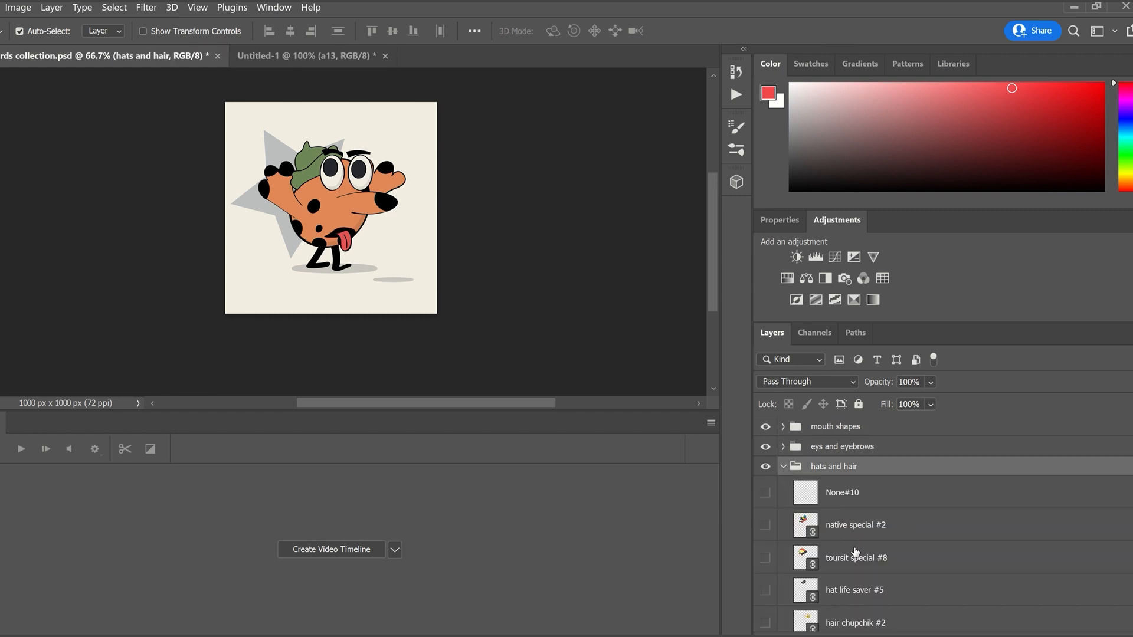
{"action": "mouse_move", "coordinate": [887, 579]}
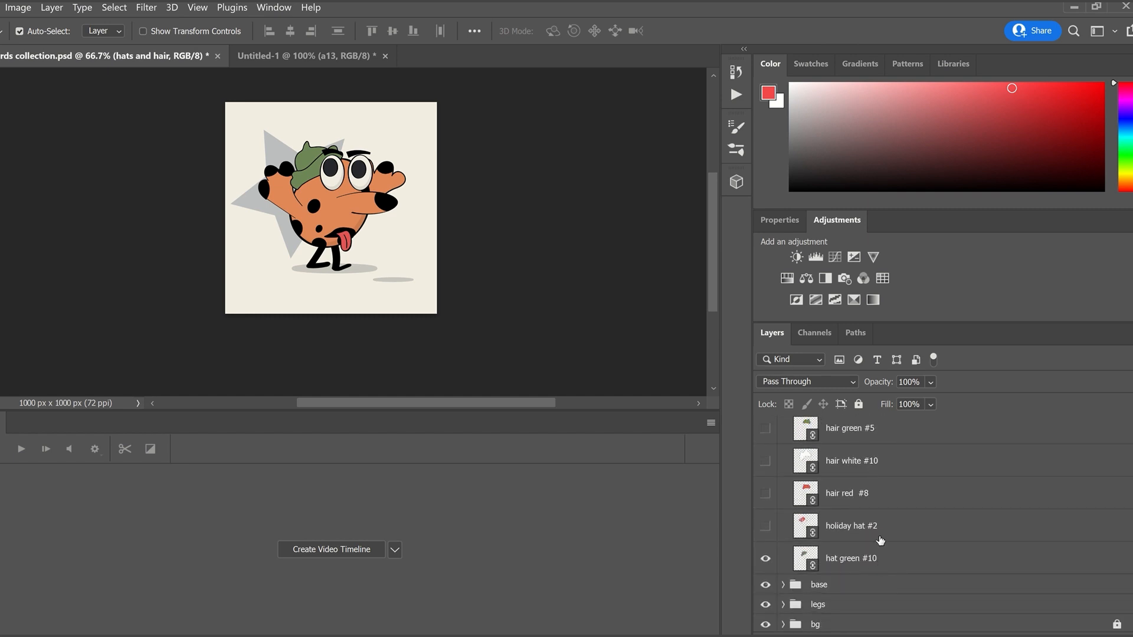
{"action": "left_click", "coordinate": [782, 467]}
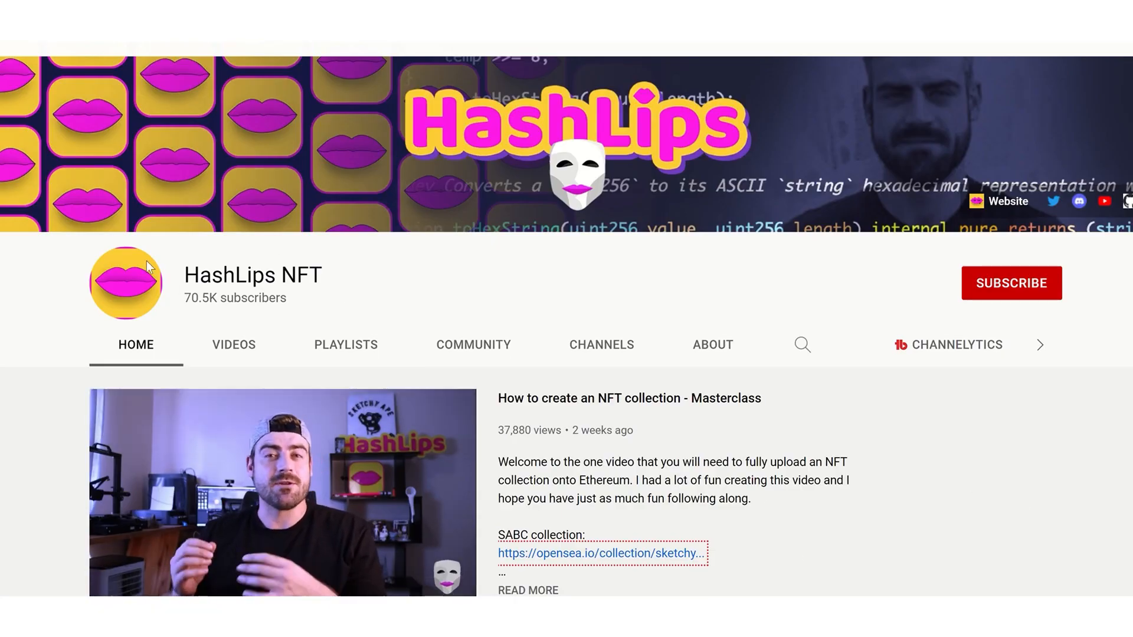
Show the HashLips NFT channel's Videos tab and scroll through the uploads
{"action": "left_click", "coordinate": [233, 344]}
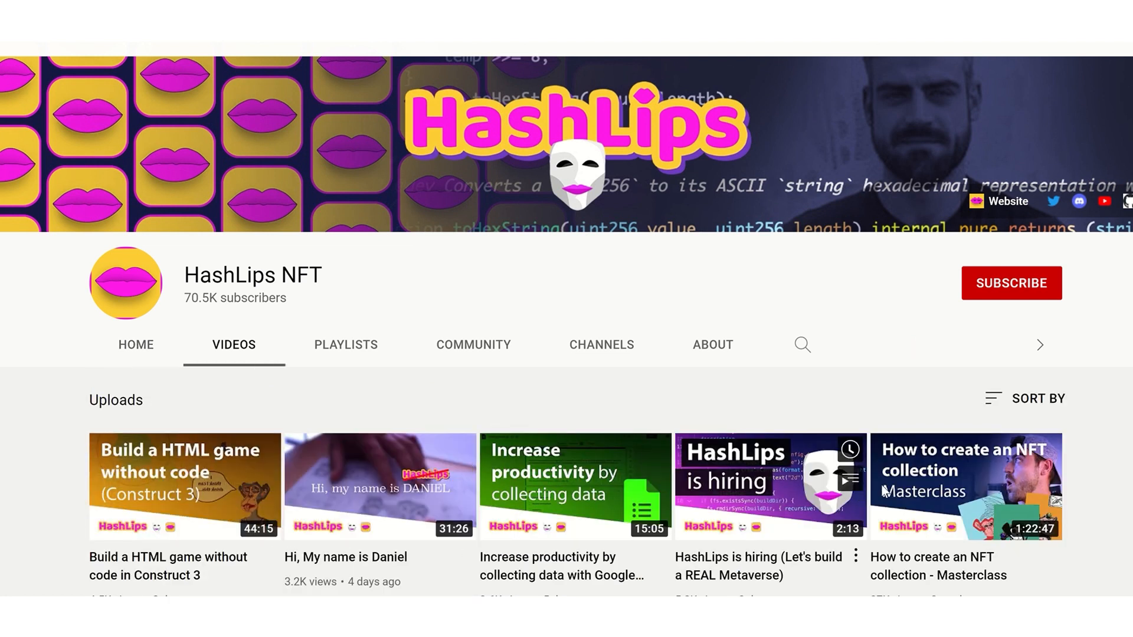
{"action": "scroll", "scroll_direction": "down", "scroll_amount": 3}
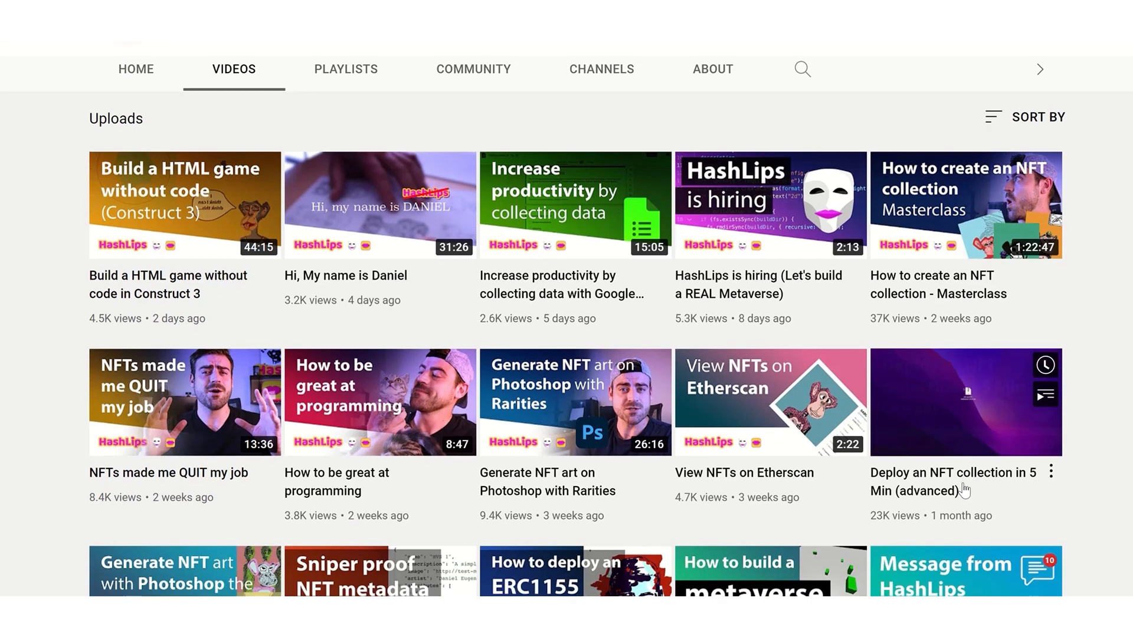
{"action": "scroll", "scroll_direction": "down", "scroll_amount": 3}
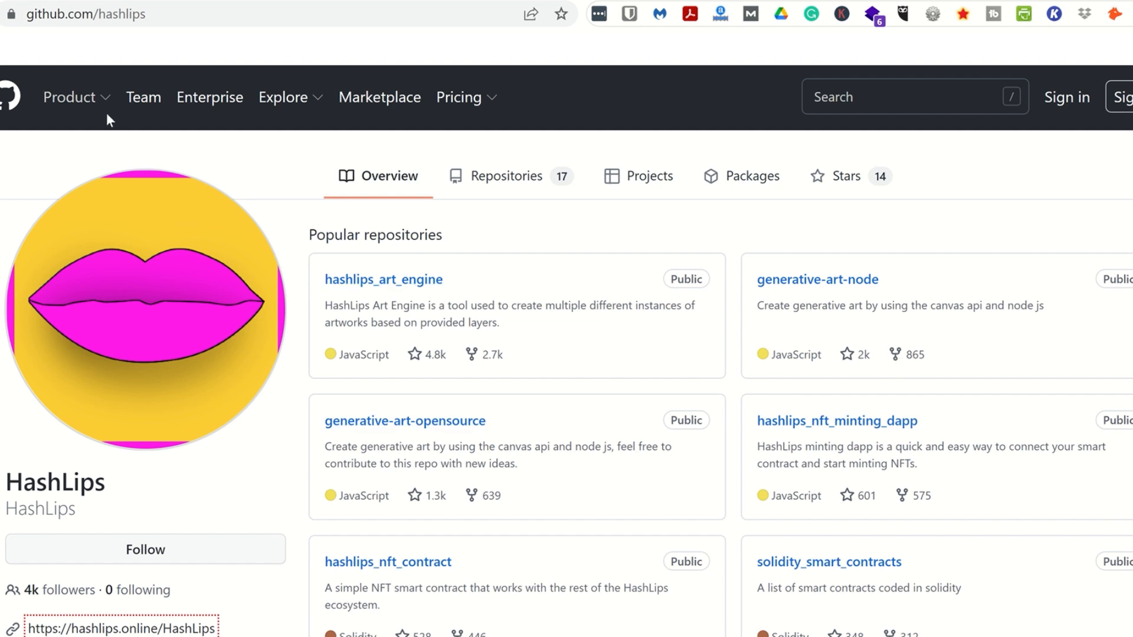
{"action": "mouse_move", "coordinate": [531, 187]}
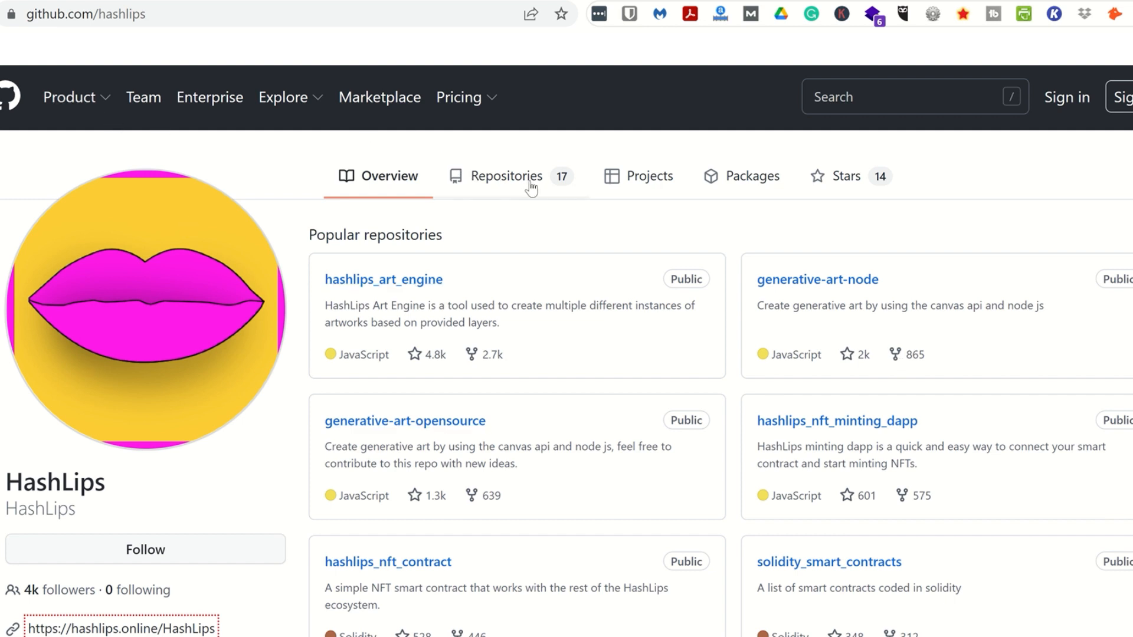
Open hashlips_art_engine_ps_script from the HashLips profile's Repositories list
{"action": "left_click", "coordinate": [506, 176]}
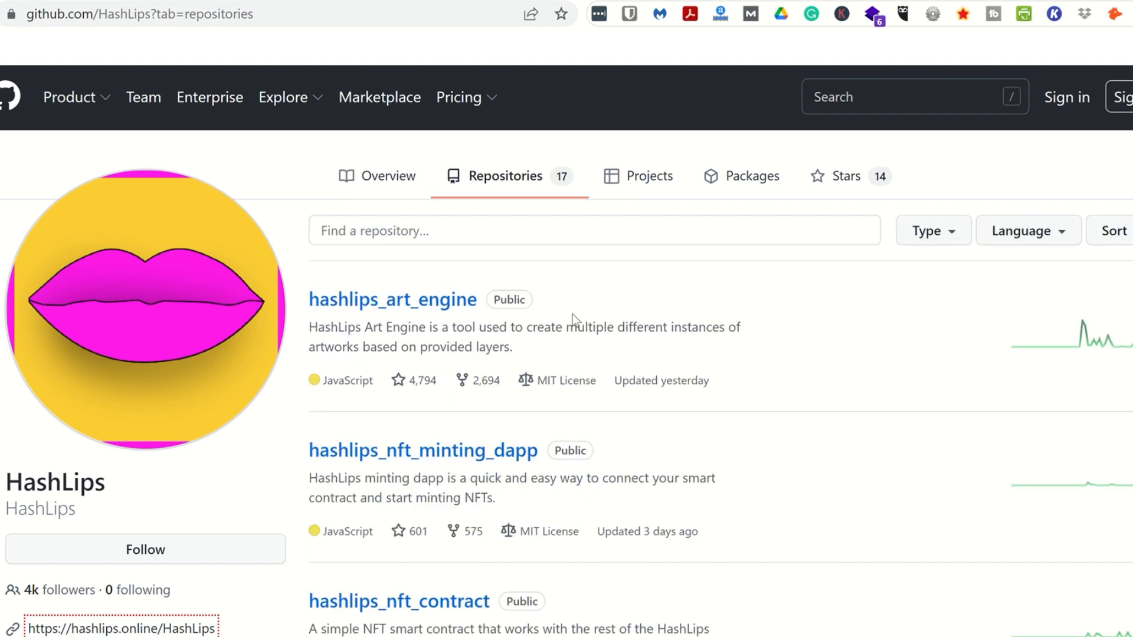
{"action": "mouse_move", "coordinate": [565, 377]}
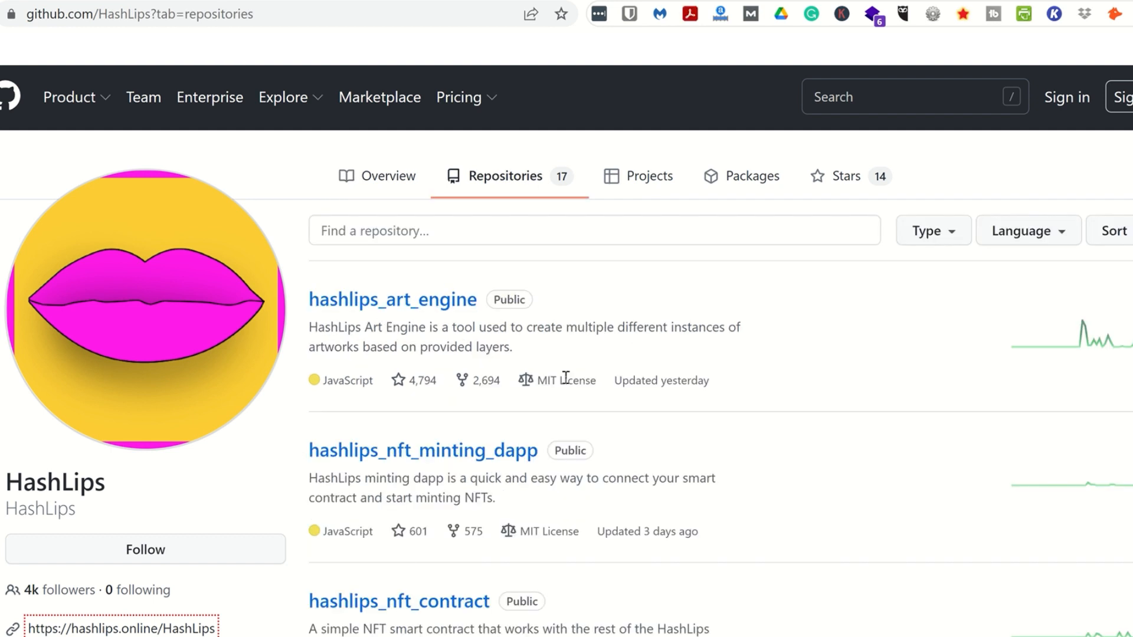
{"action": "scroll", "scroll_direction": "down", "scroll_amount": 3}
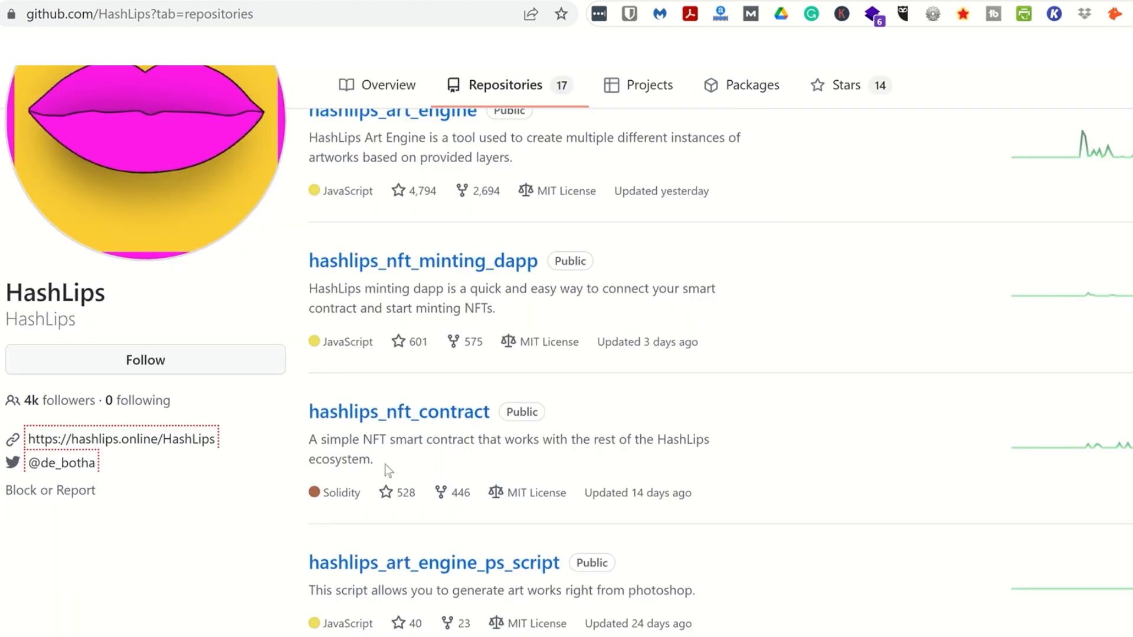
{"action": "scroll", "scroll_direction": "down", "scroll_amount": 3}
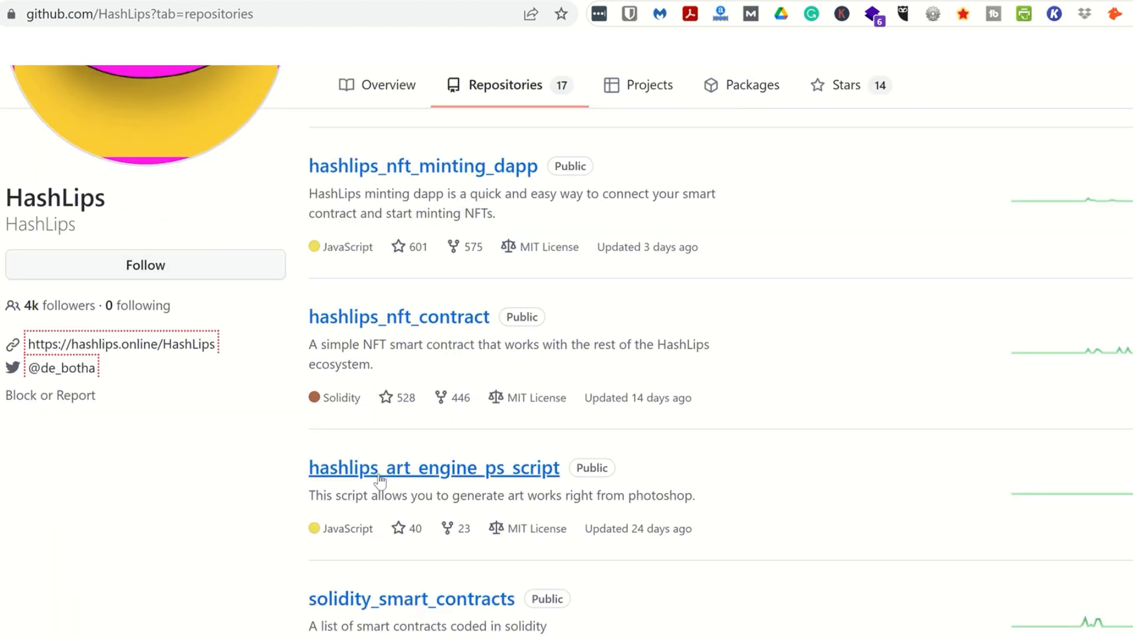
{"action": "mouse_move", "coordinate": [515, 470]}
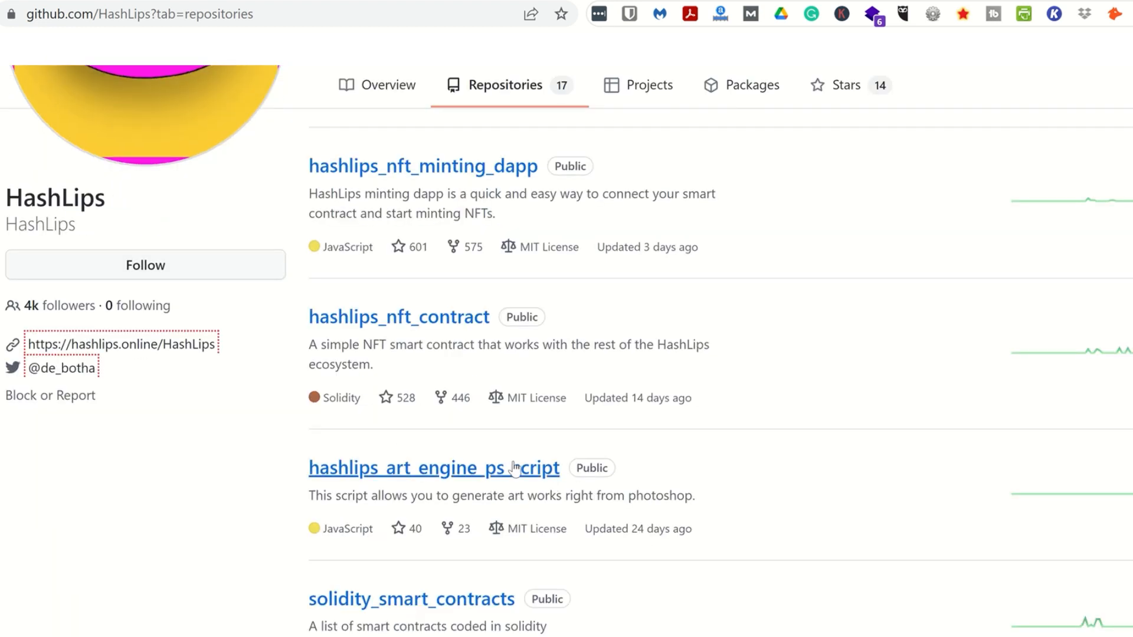
{"action": "left_click", "coordinate": [433, 467]}
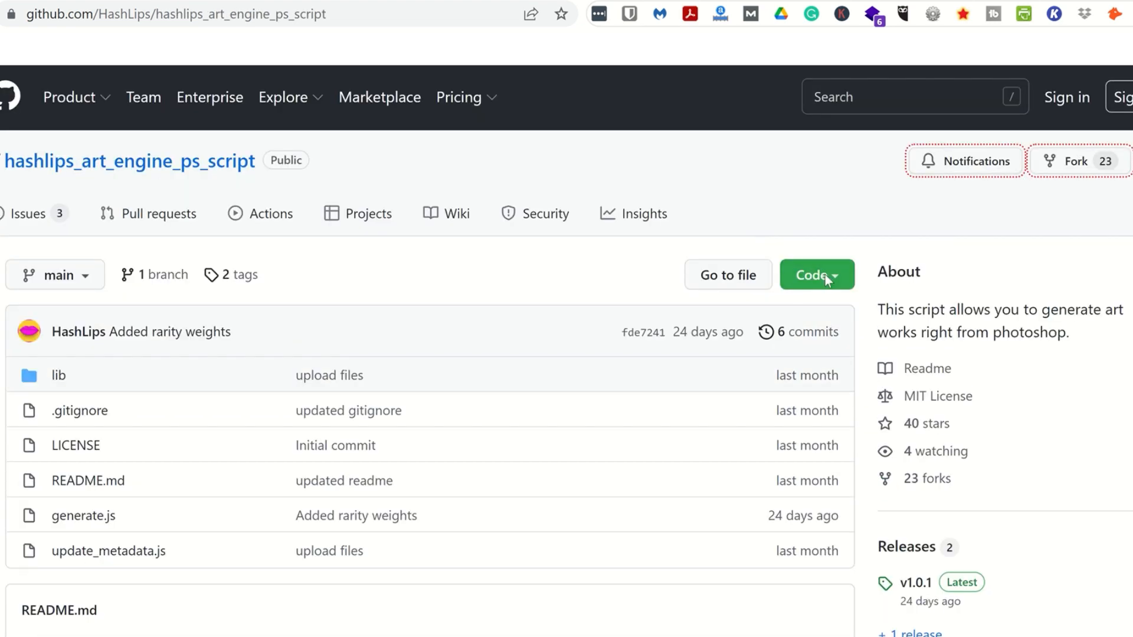
Download the repository code as a ZIP from the Code menu
{"action": "left_click", "coordinate": [817, 274]}
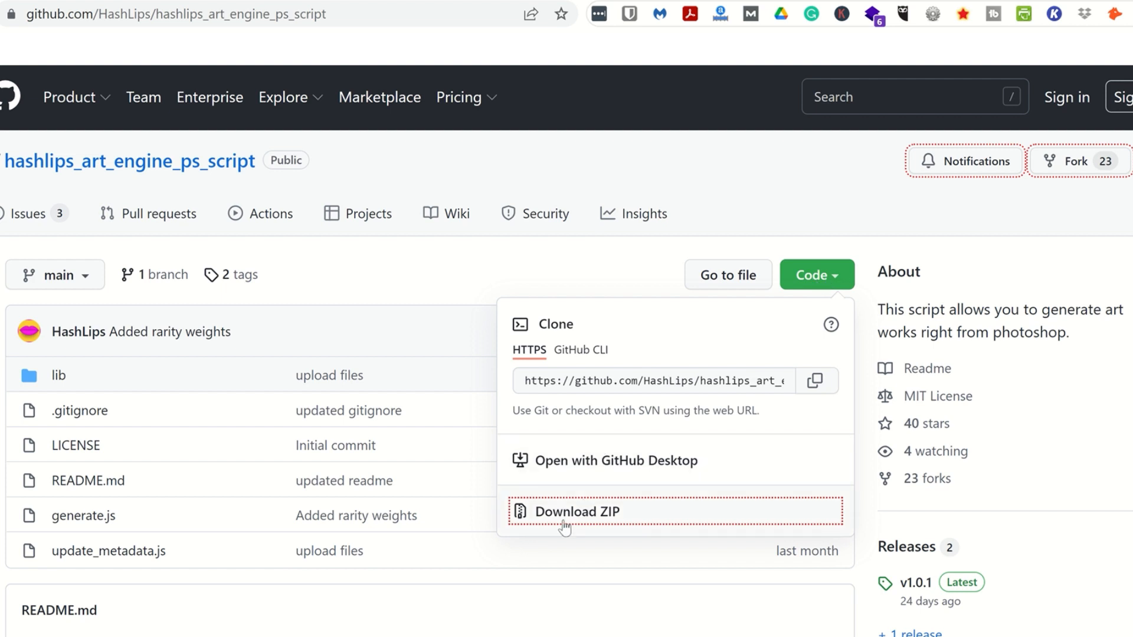
{"action": "mouse_move", "coordinate": [581, 536]}
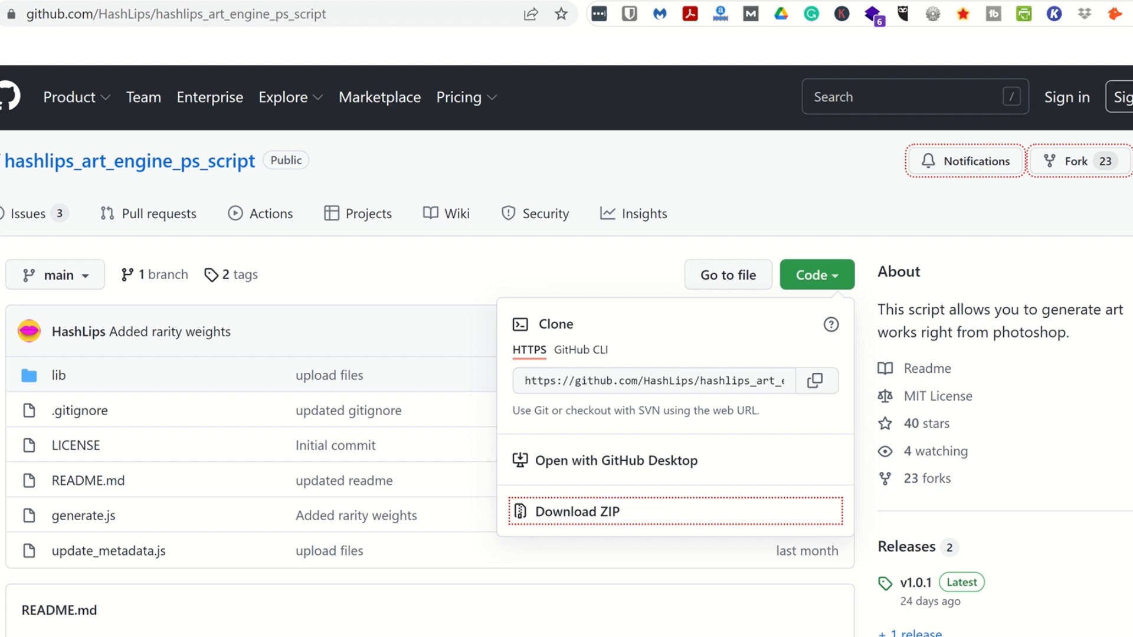
{"action": "mouse_move", "coordinate": [695, 136]}
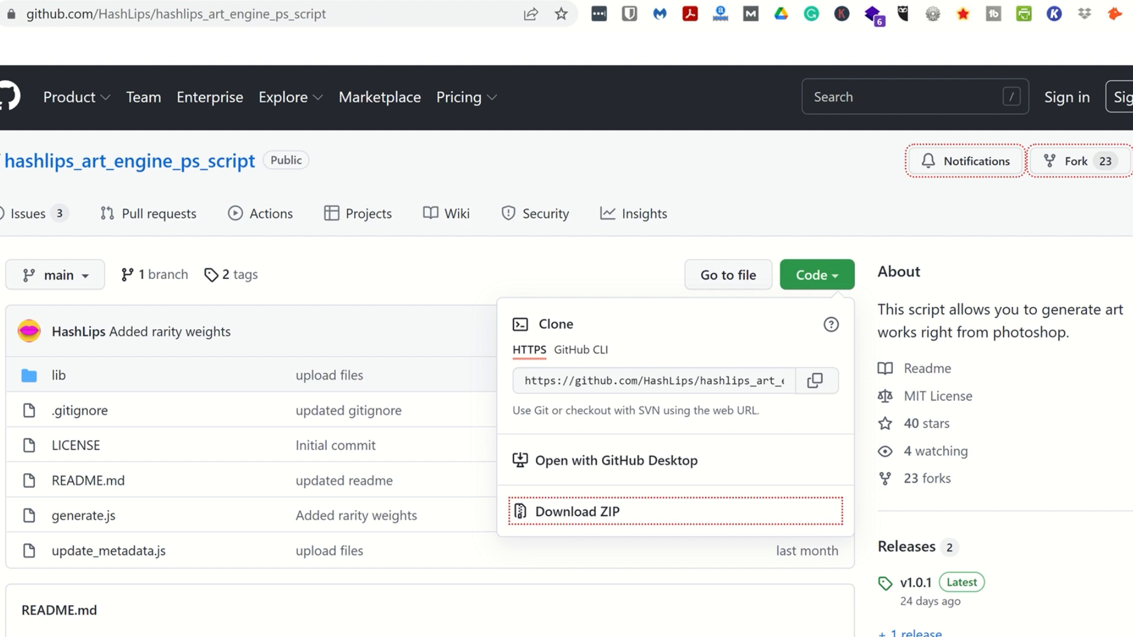
{"action": "left_click", "coordinate": [576, 512]}
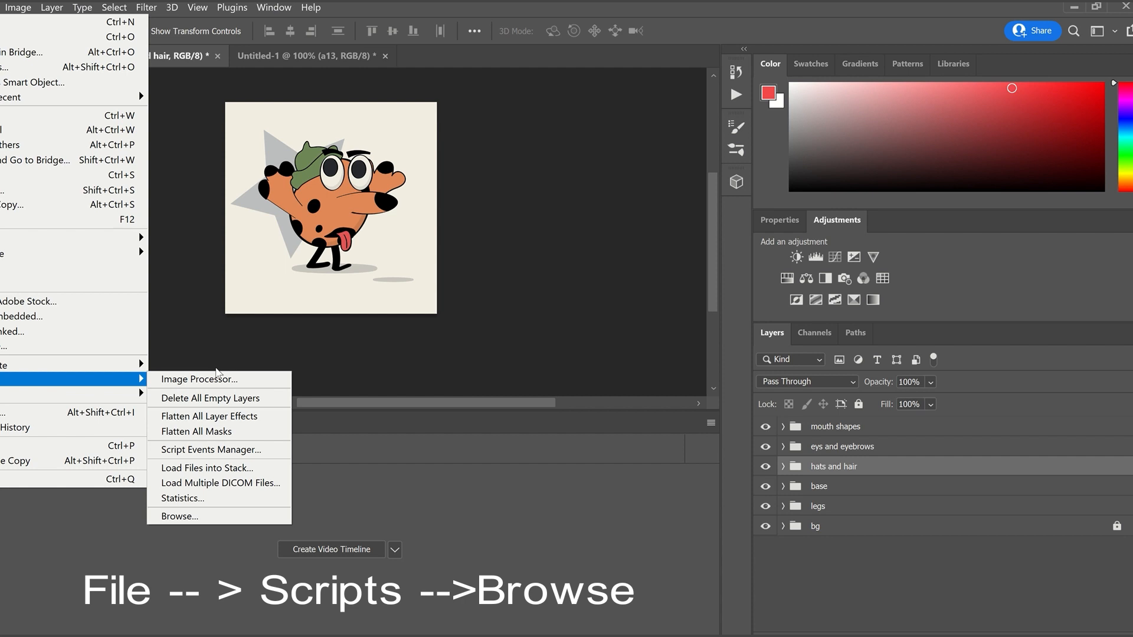
Browse to the downloaded folder and load the generate.js script
{"action": "left_click", "coordinate": [180, 515]}
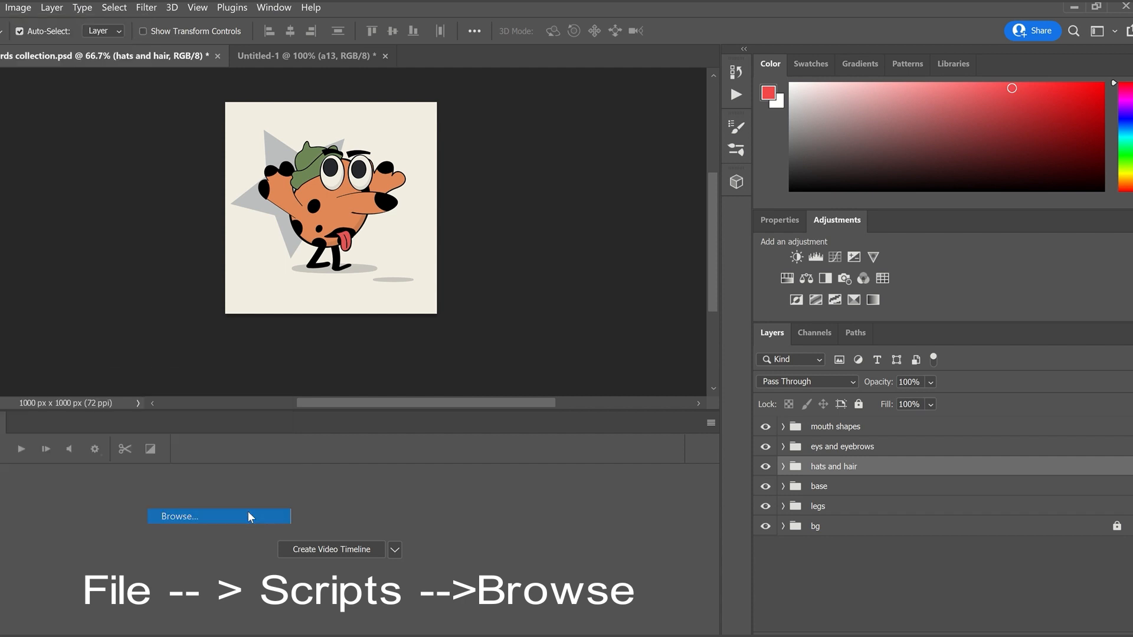
{"action": "left_click", "coordinate": [218, 516]}
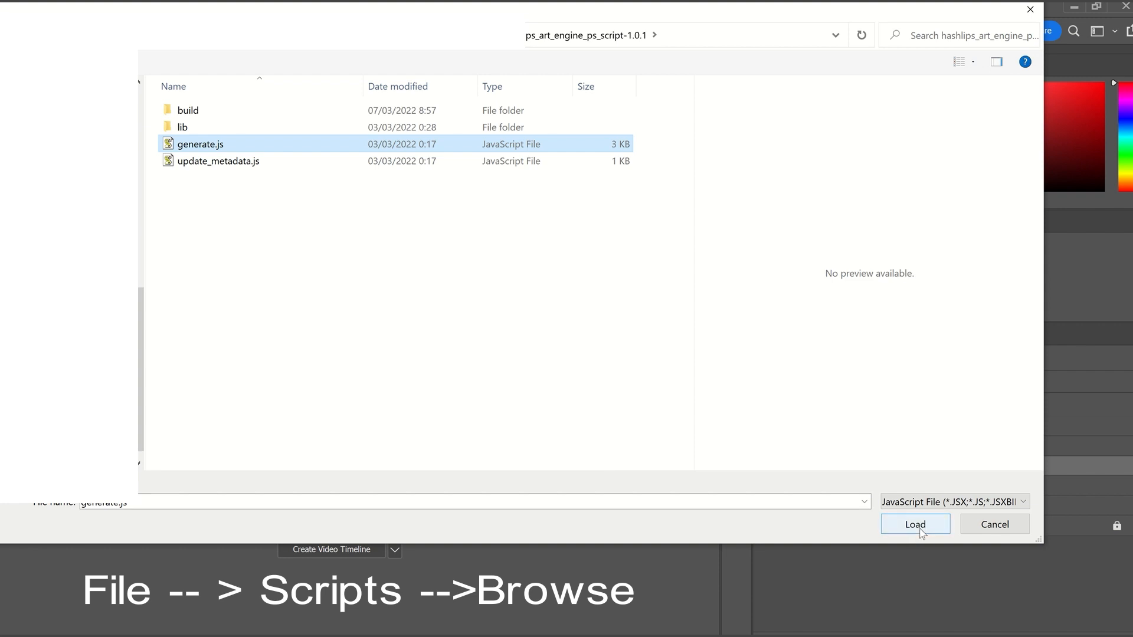
{"action": "left_click", "coordinate": [914, 524]}
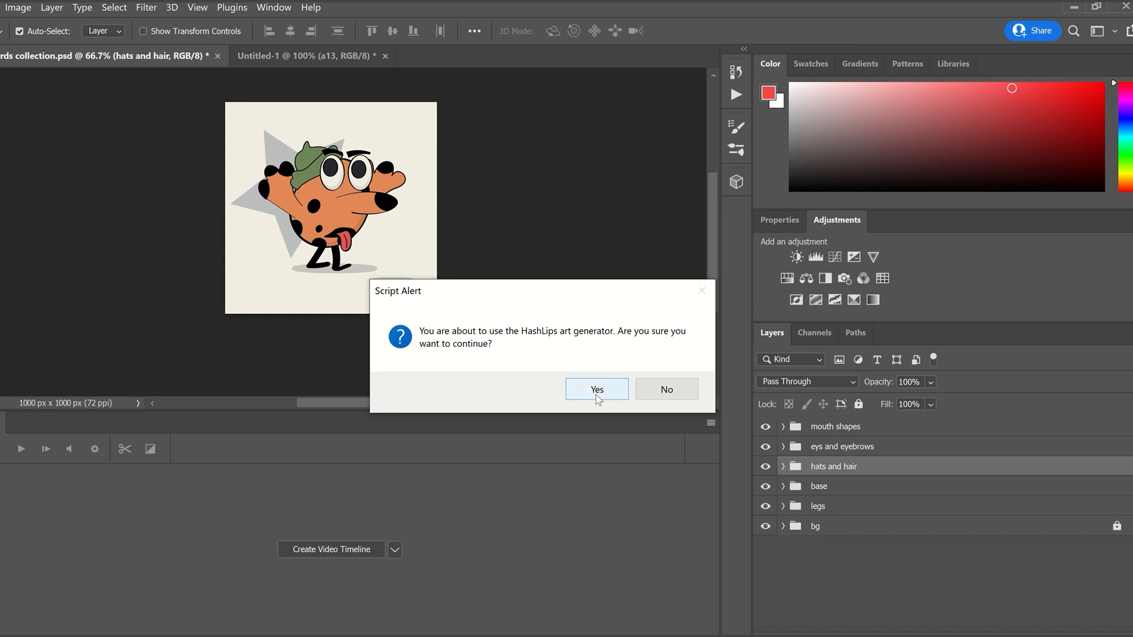
Confirm the generator, name the collection 'Coolest Birds', and submit a description
{"action": "left_click", "coordinate": [596, 389]}
{"action": "type", "text": "?"}
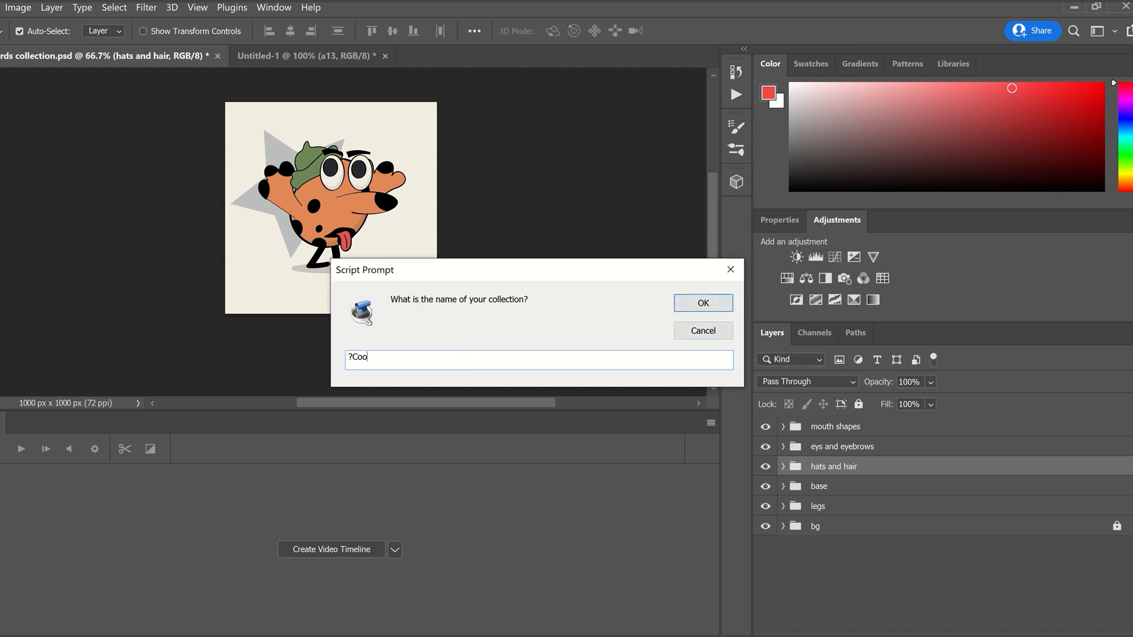
{"action": "type", "text": "Coolest Bir"}
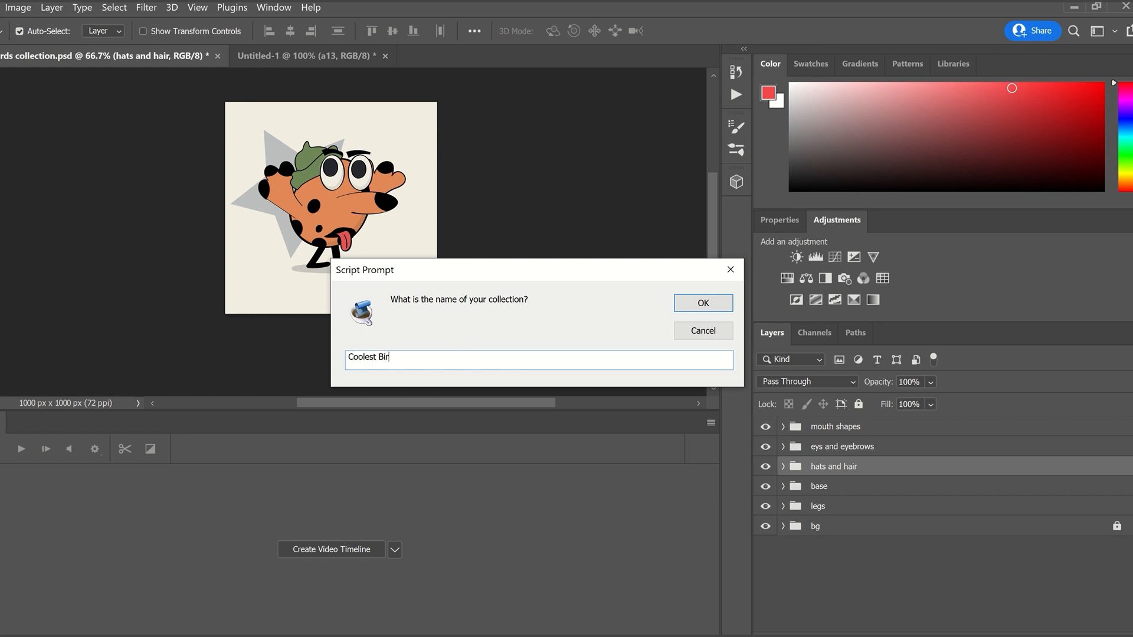
{"action": "left_click", "coordinate": [702, 302]}
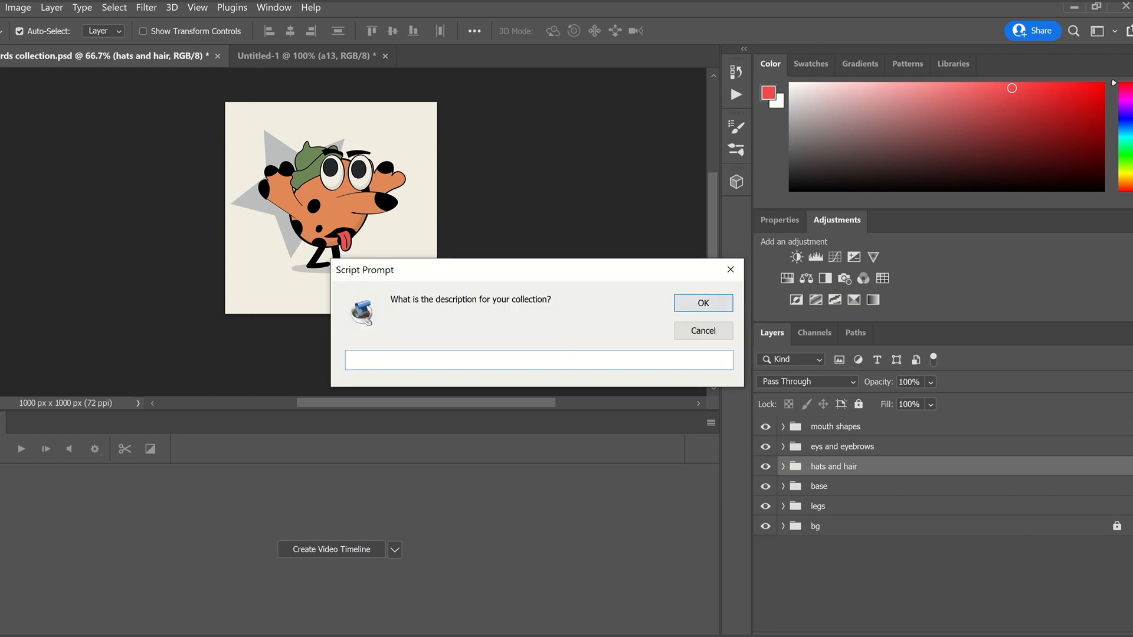
{"action": "left_click", "coordinate": [539, 360]}
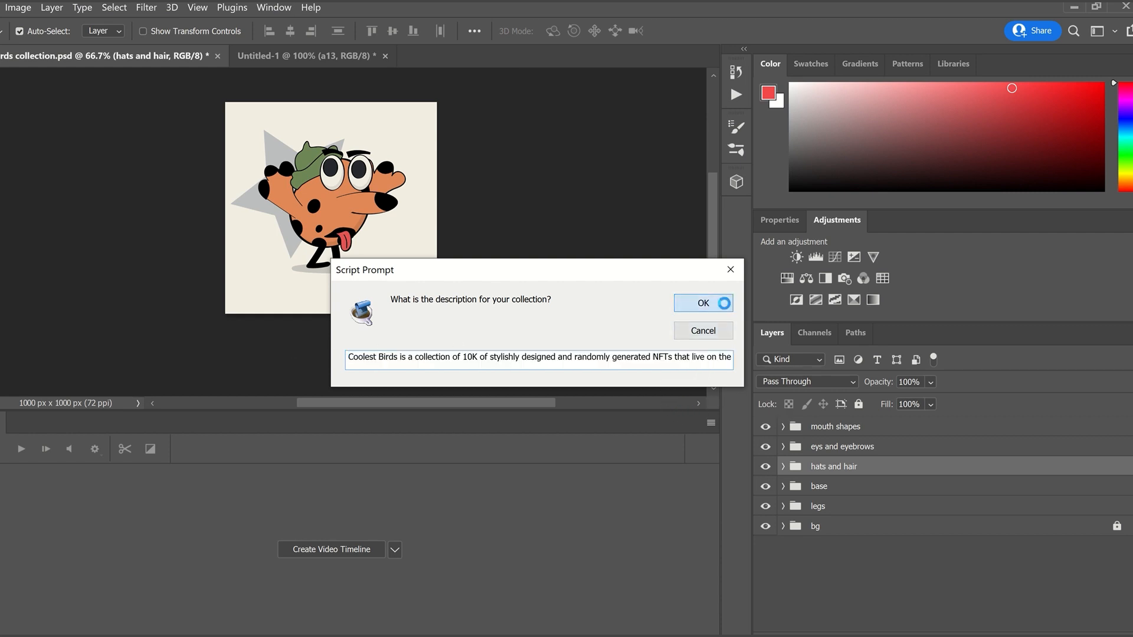
{"action": "left_click", "coordinate": [701, 302]}
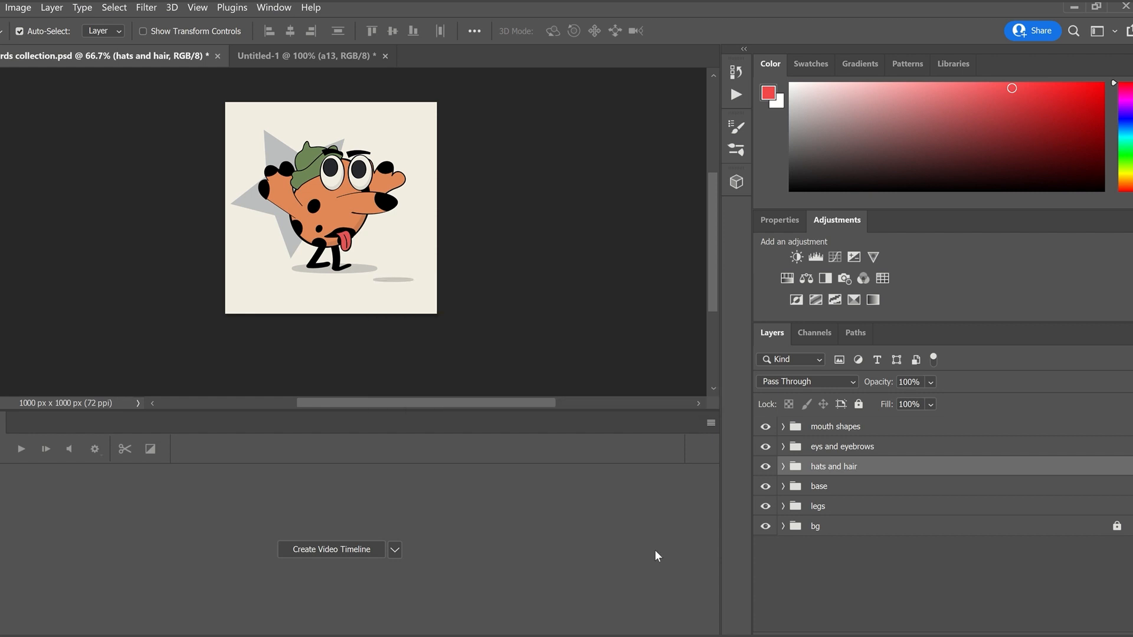